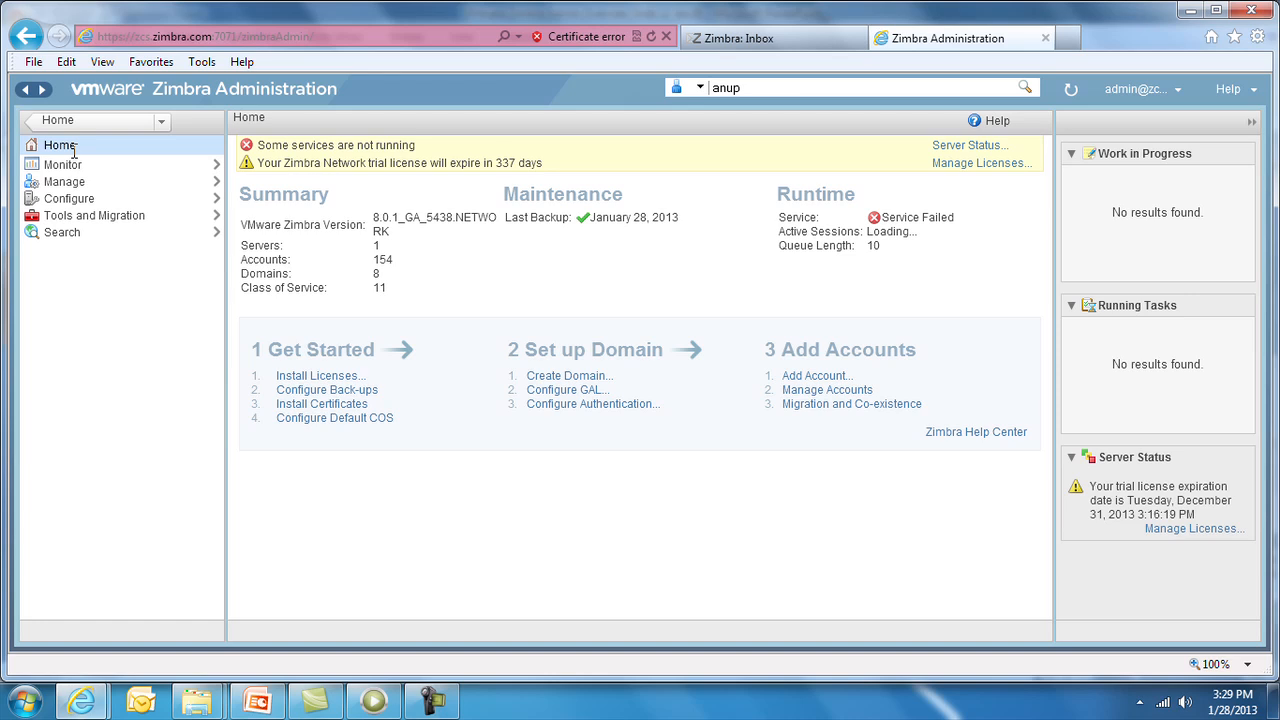
mouse_move(524, 188)
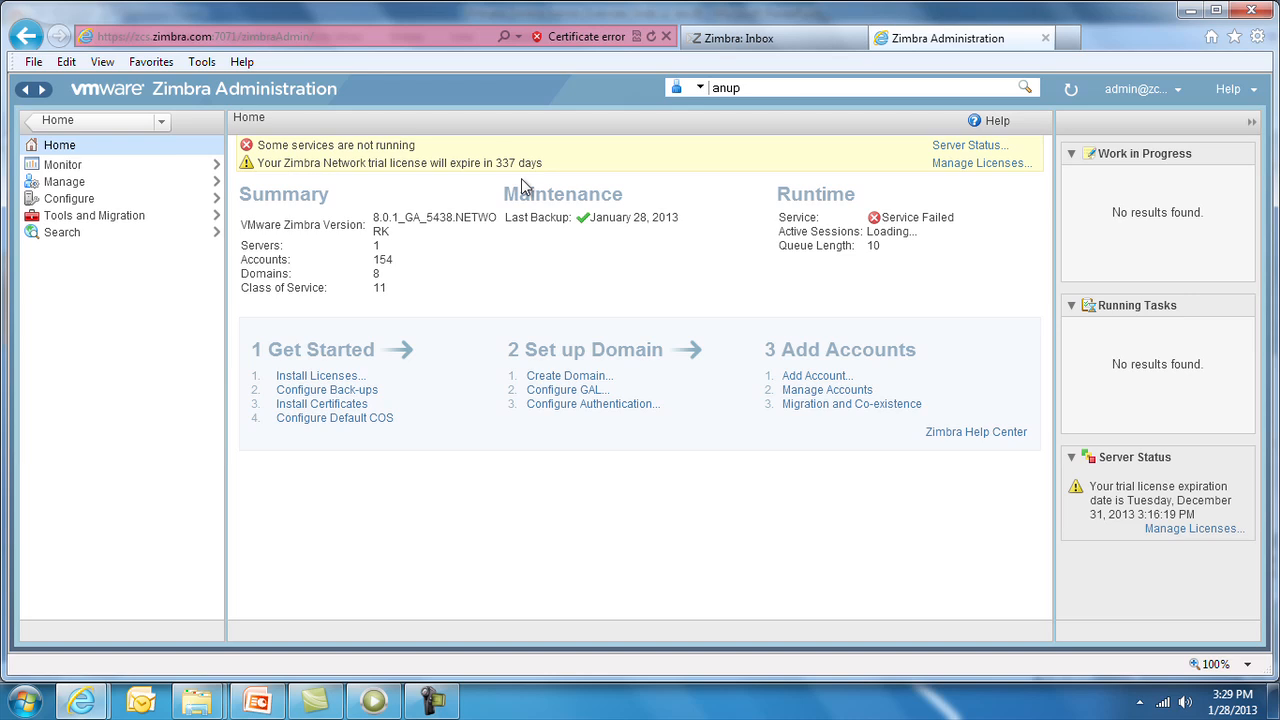
mouse_move(452, 188)
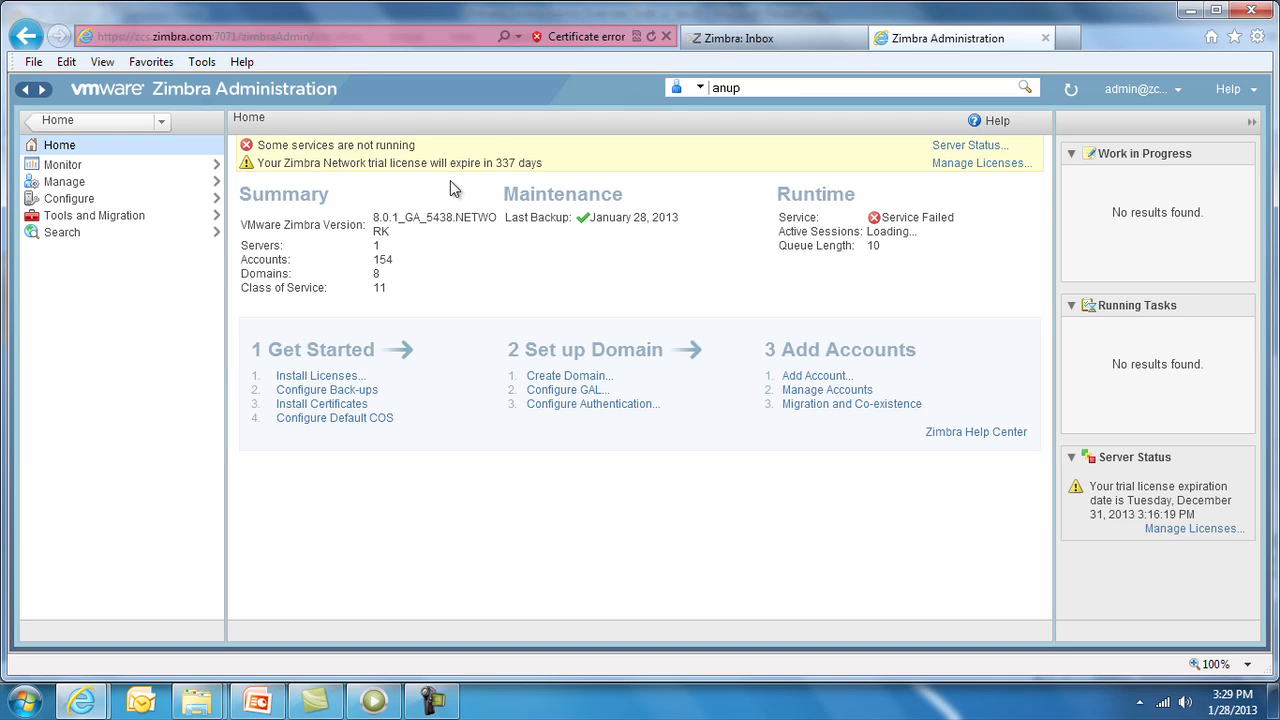
mouse_move(48, 176)
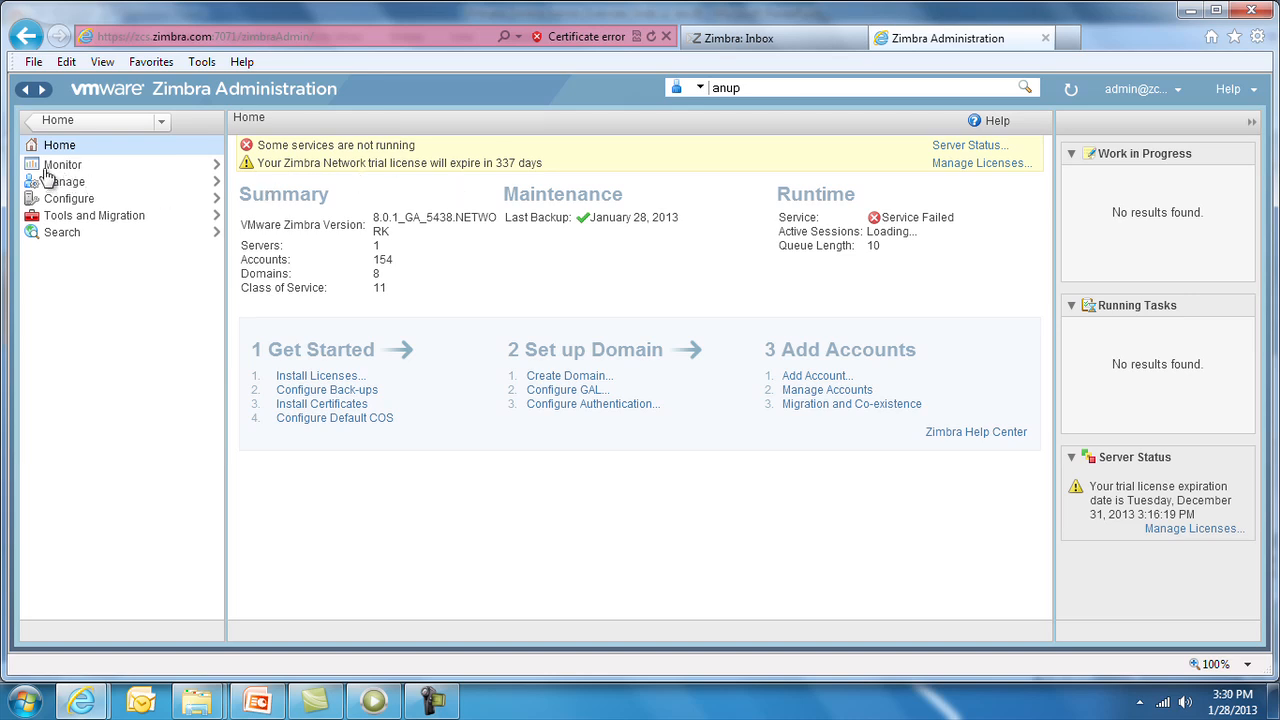
Step: Review the Monitor section's server status and message count charts, then return to Home
click(64, 164)
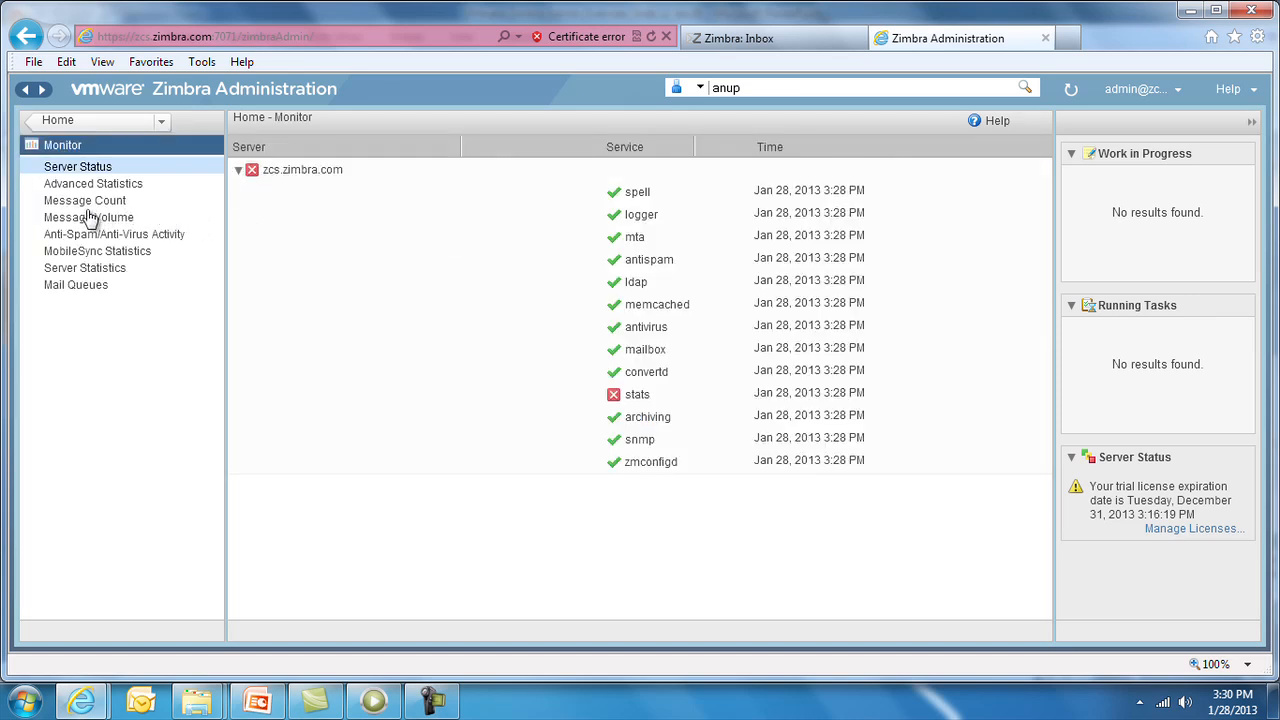
click(84, 200)
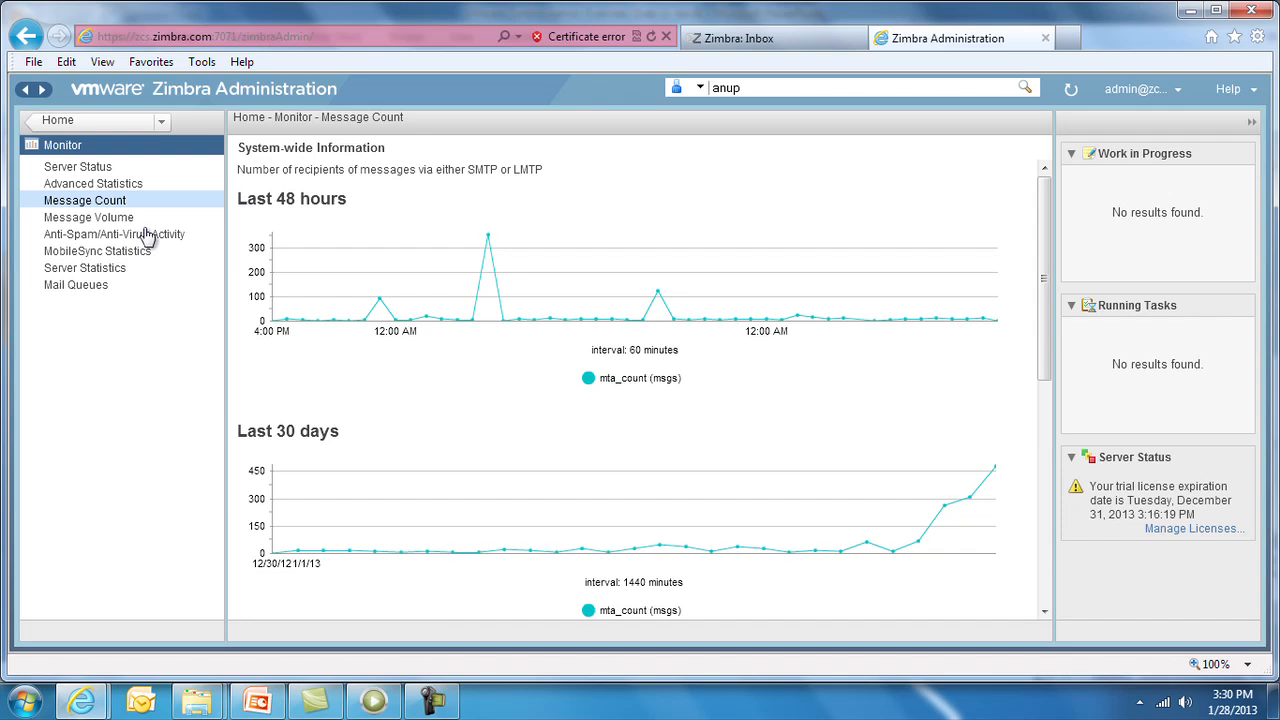
click(58, 144)
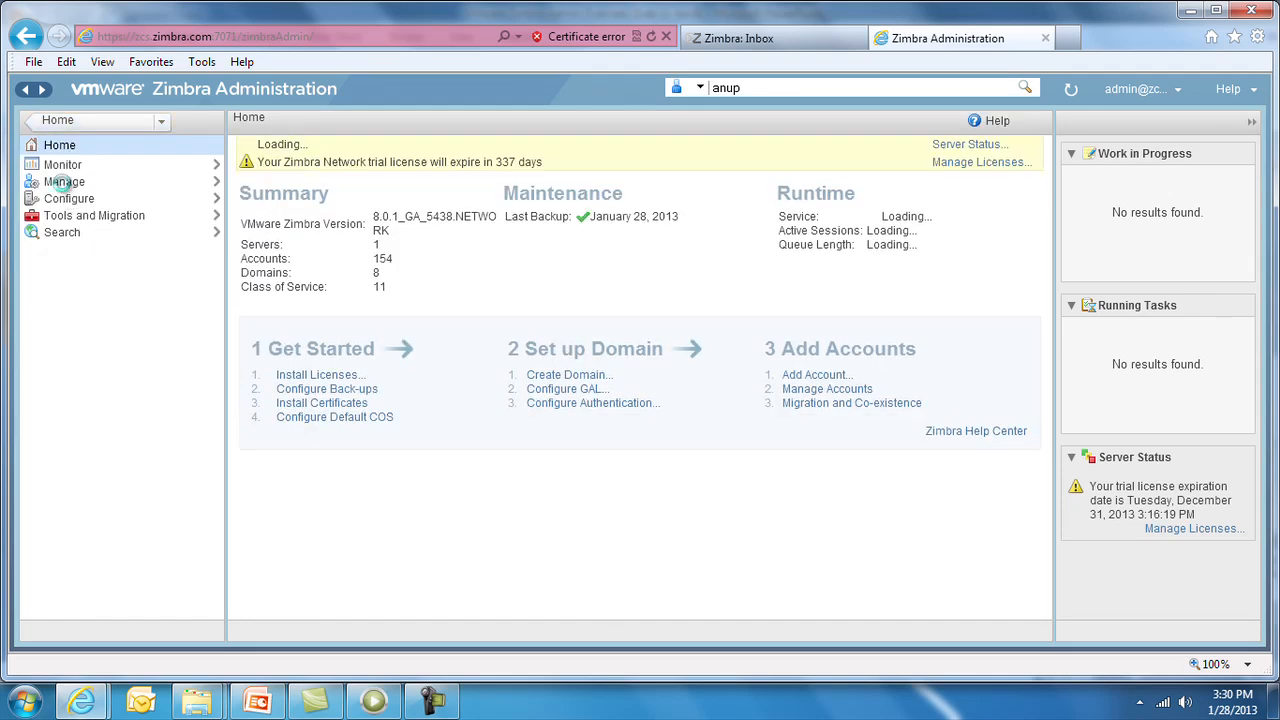
Step: Browse the accounts, classes of service, domains and administrative rights lists, then return to Home
click(64, 180)
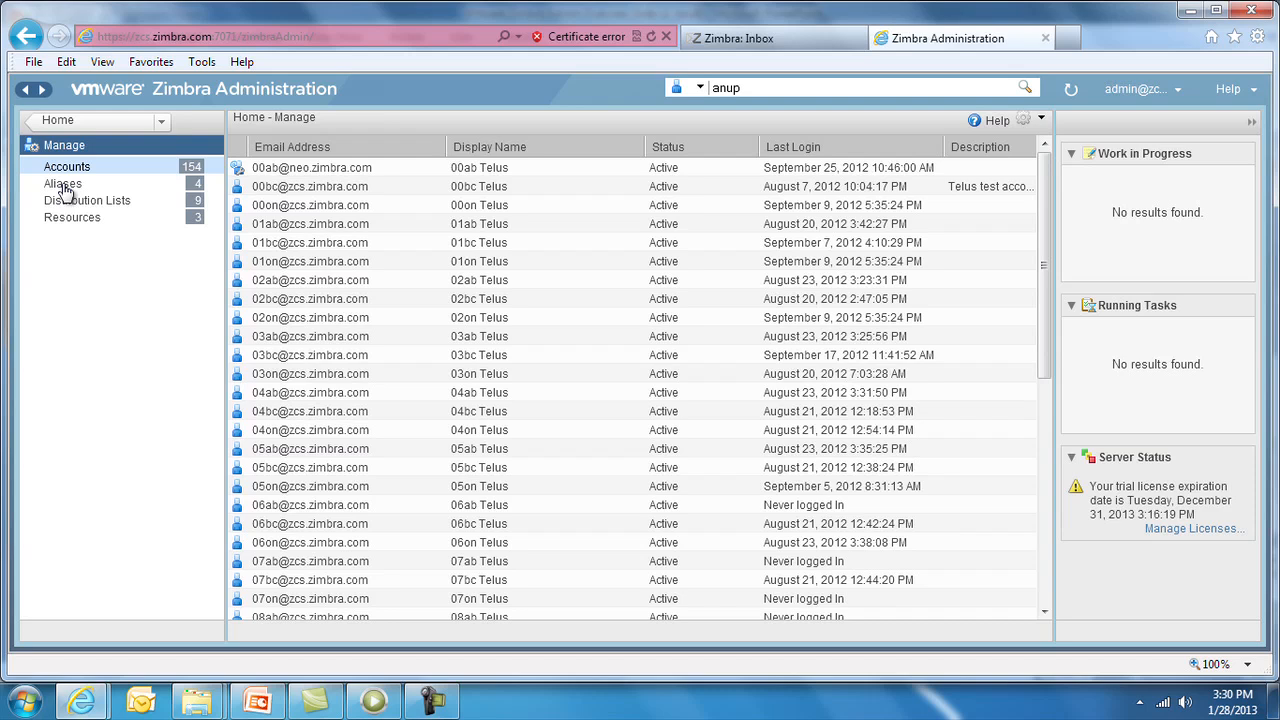
mouse_move(84, 208)
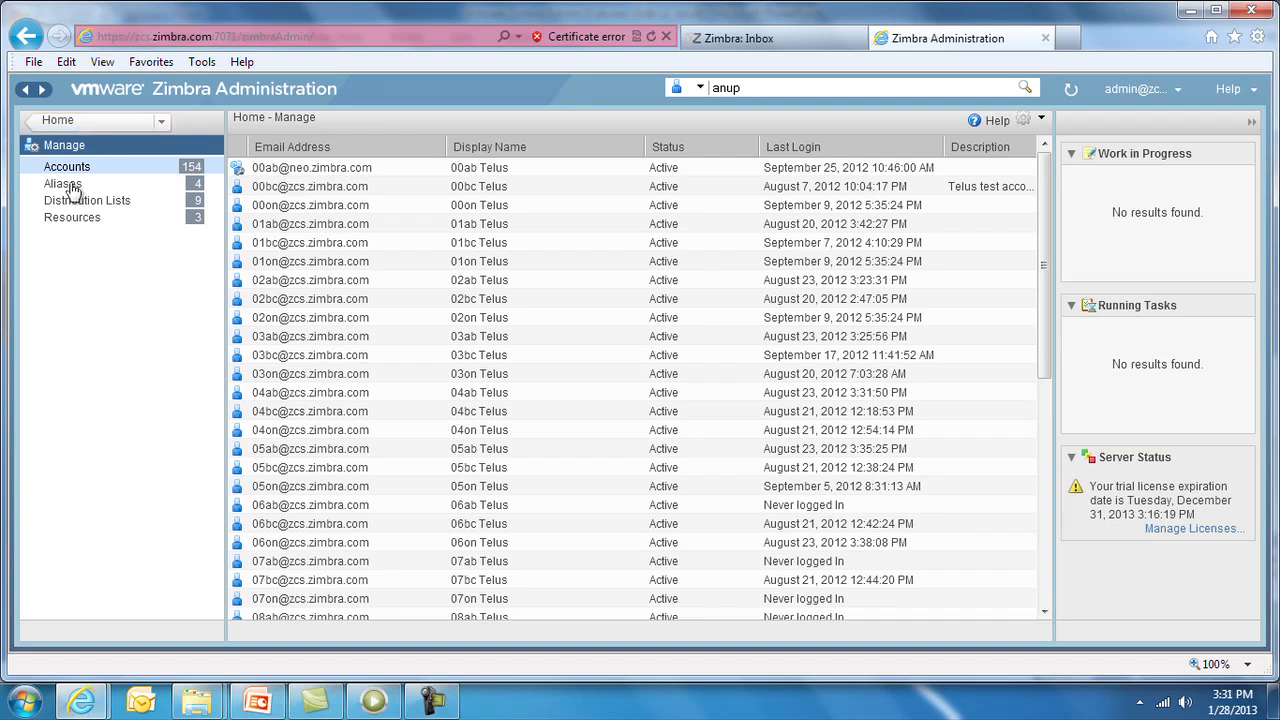
mouse_move(80, 188)
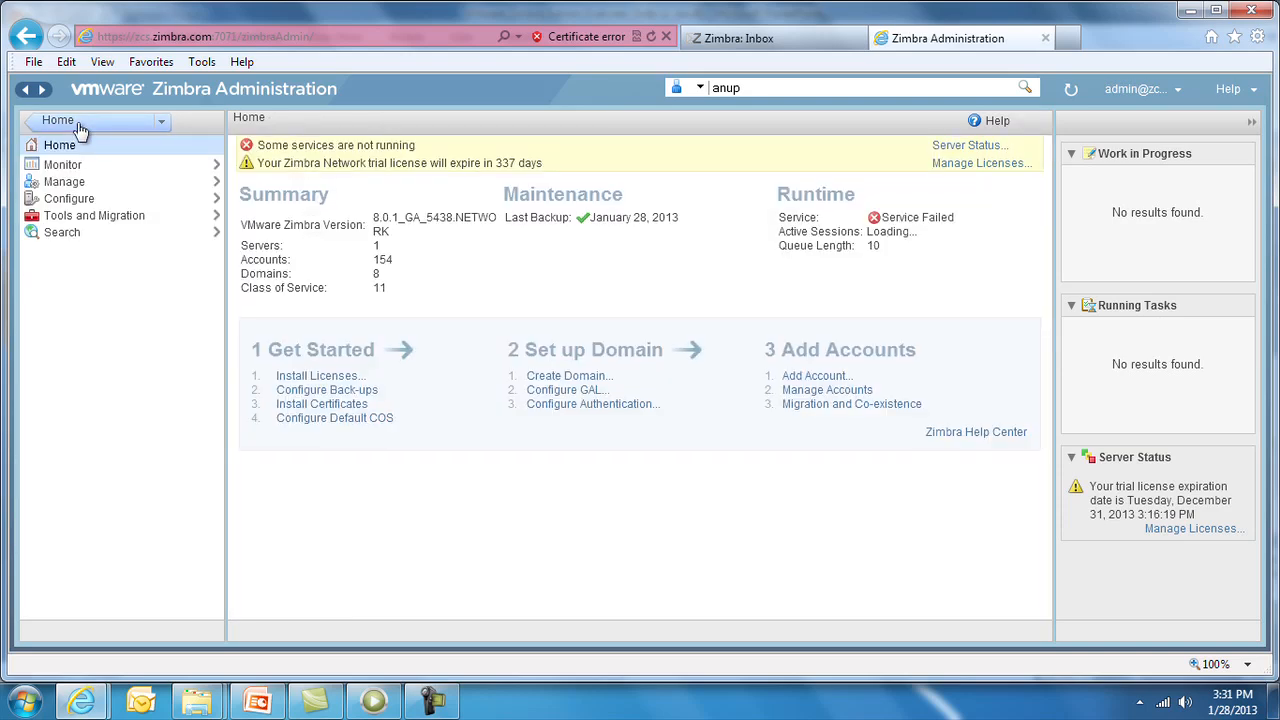
click(68, 198)
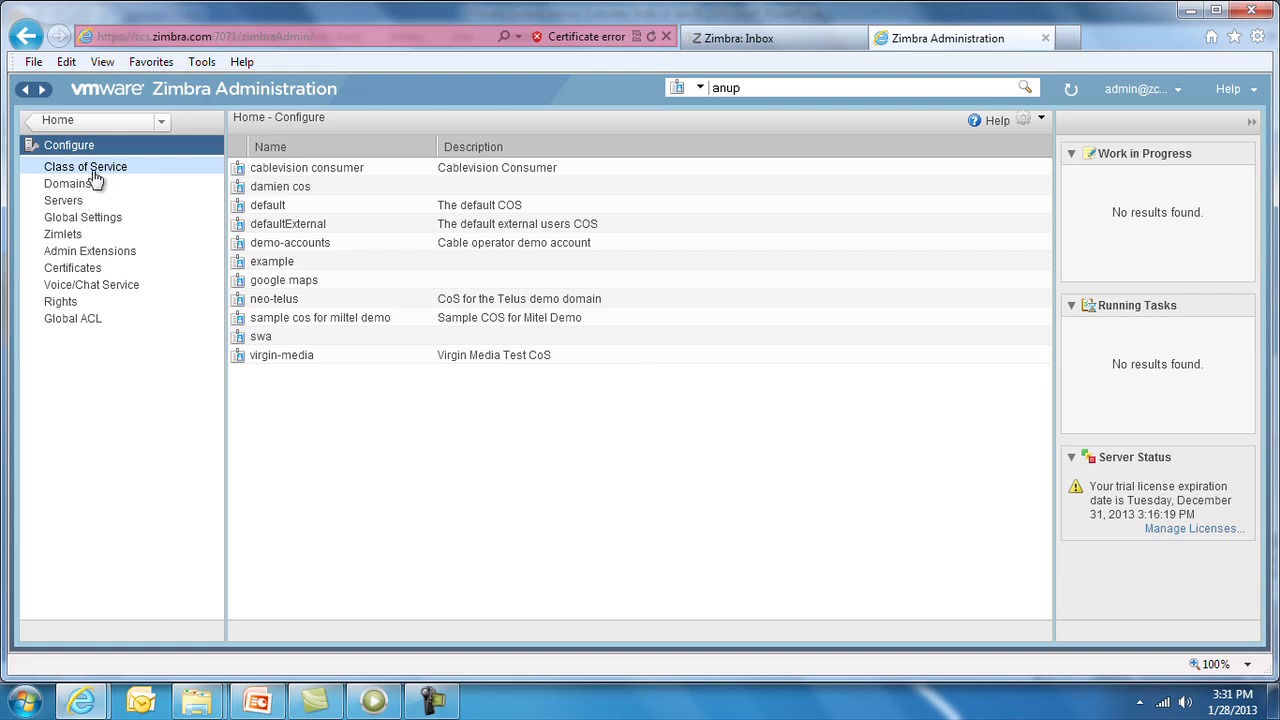
mouse_move(302, 242)
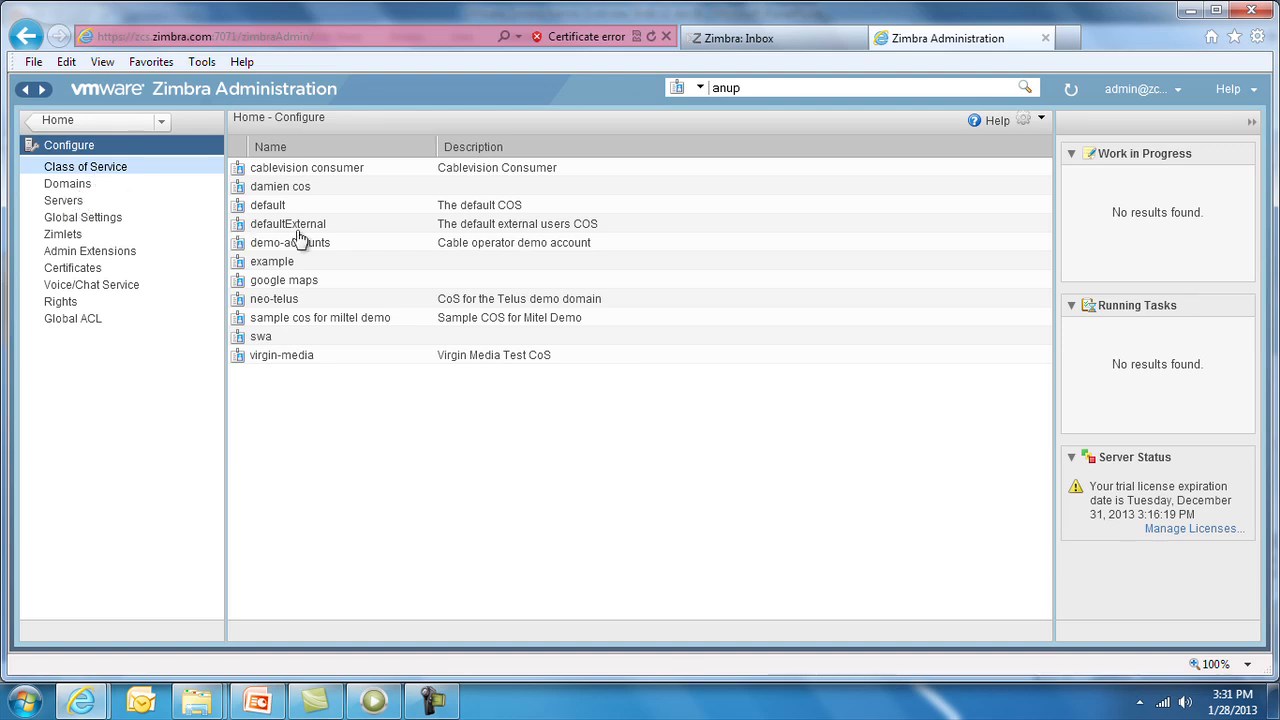
mouse_move(300, 238)
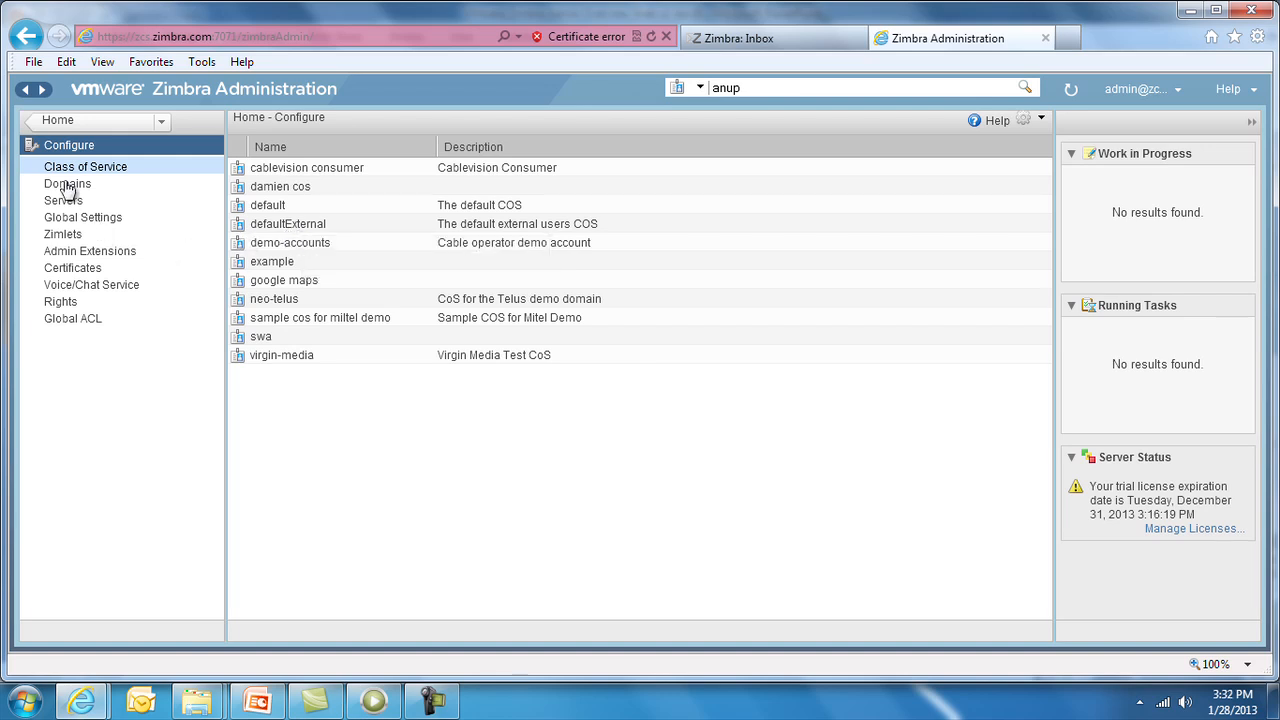
click(68, 184)
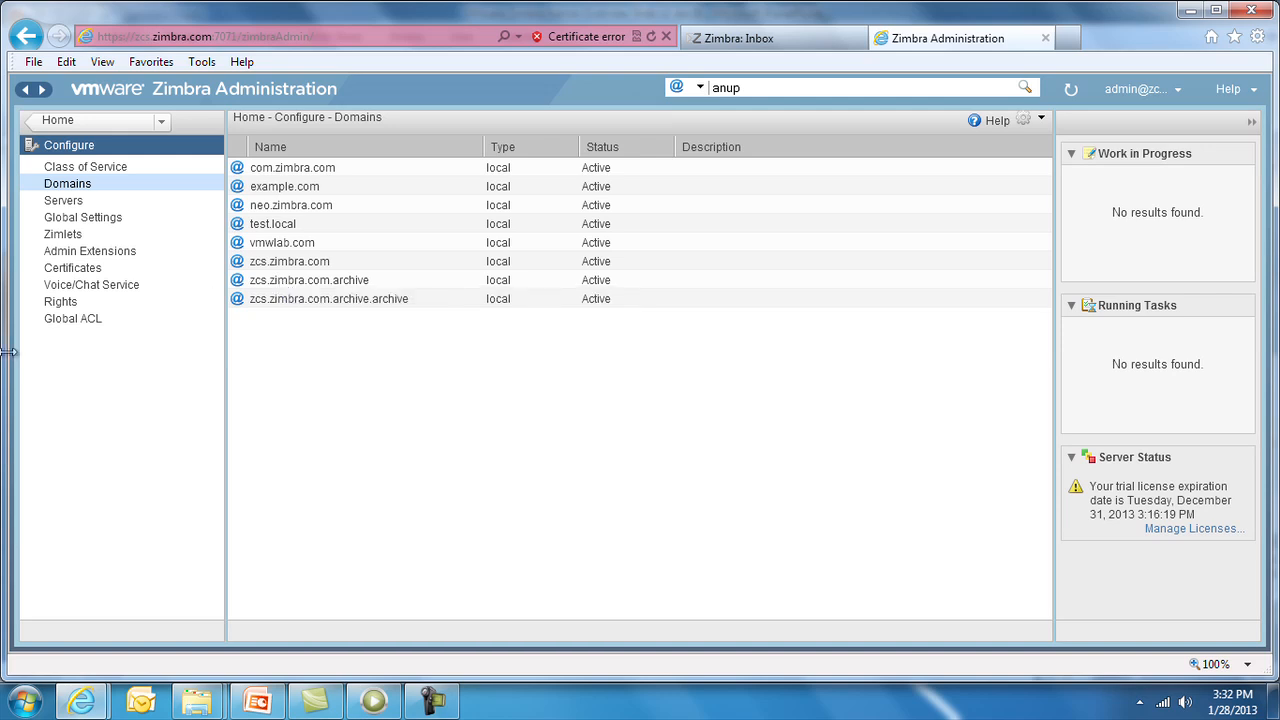
click(60, 300)
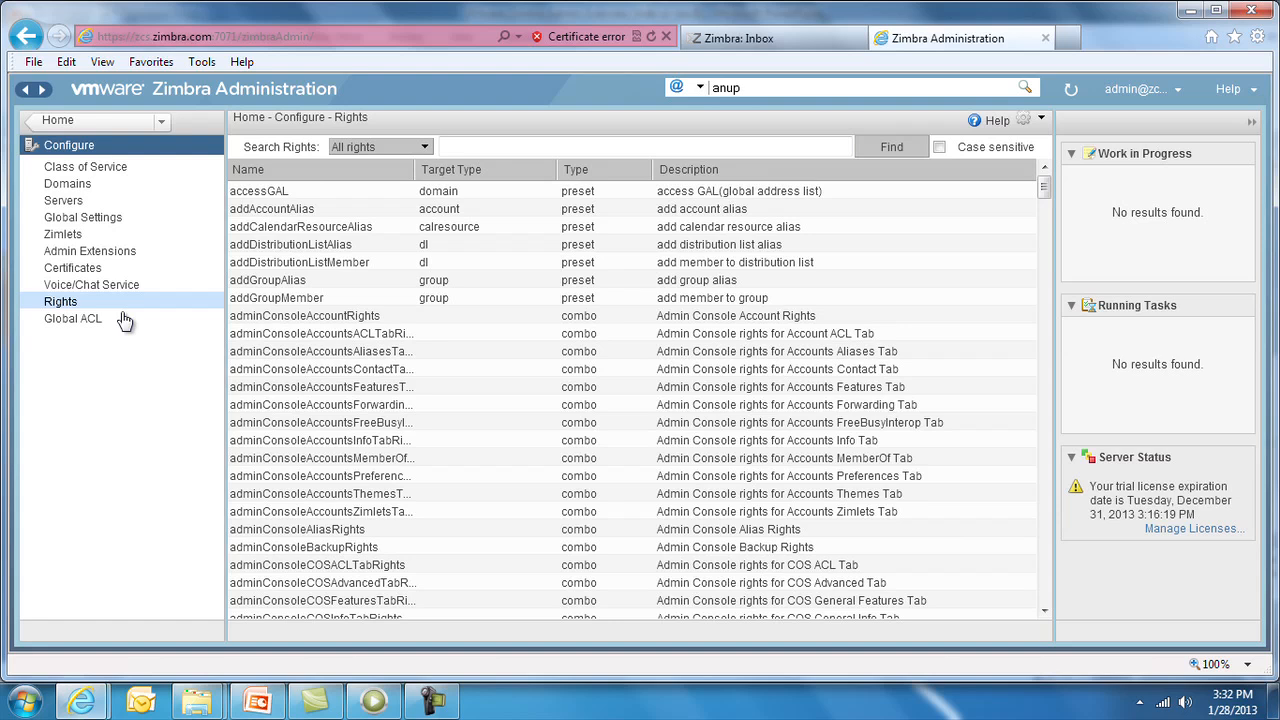
click(58, 120)
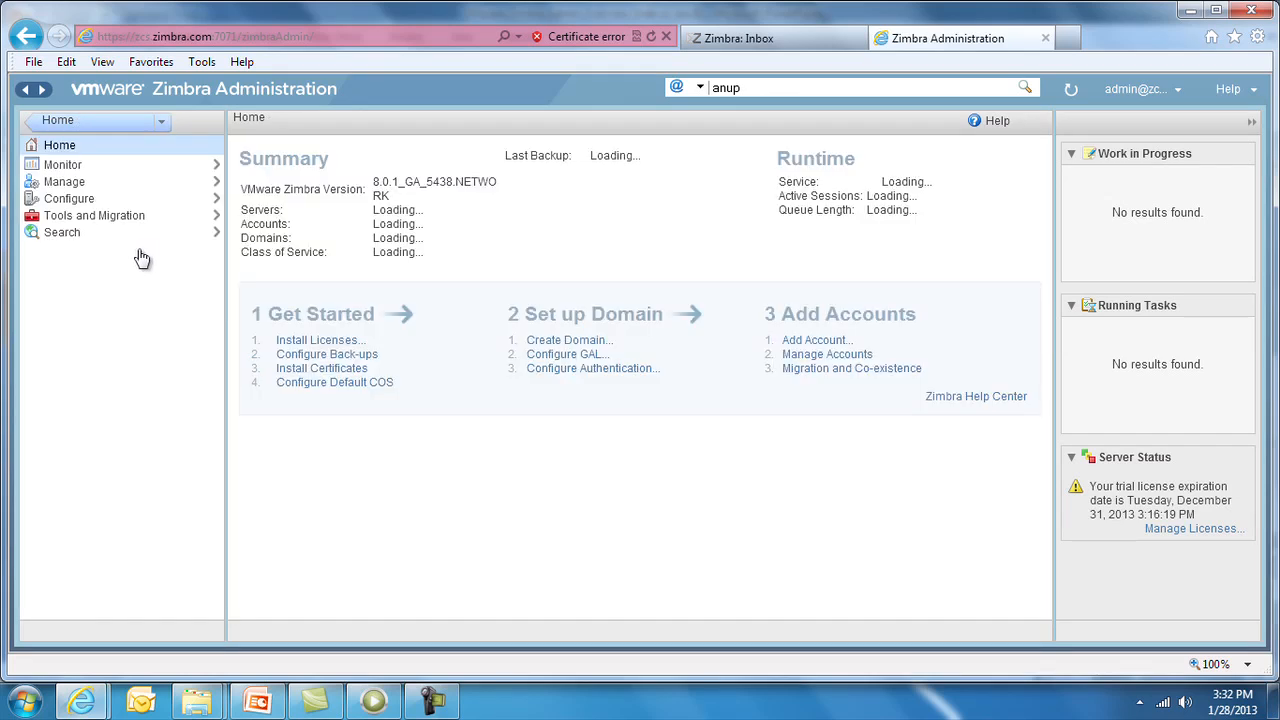
Step: Visit the Tools and Migration downloads, backups and mail search pages, ending on the Home dashboard
click(92, 216)
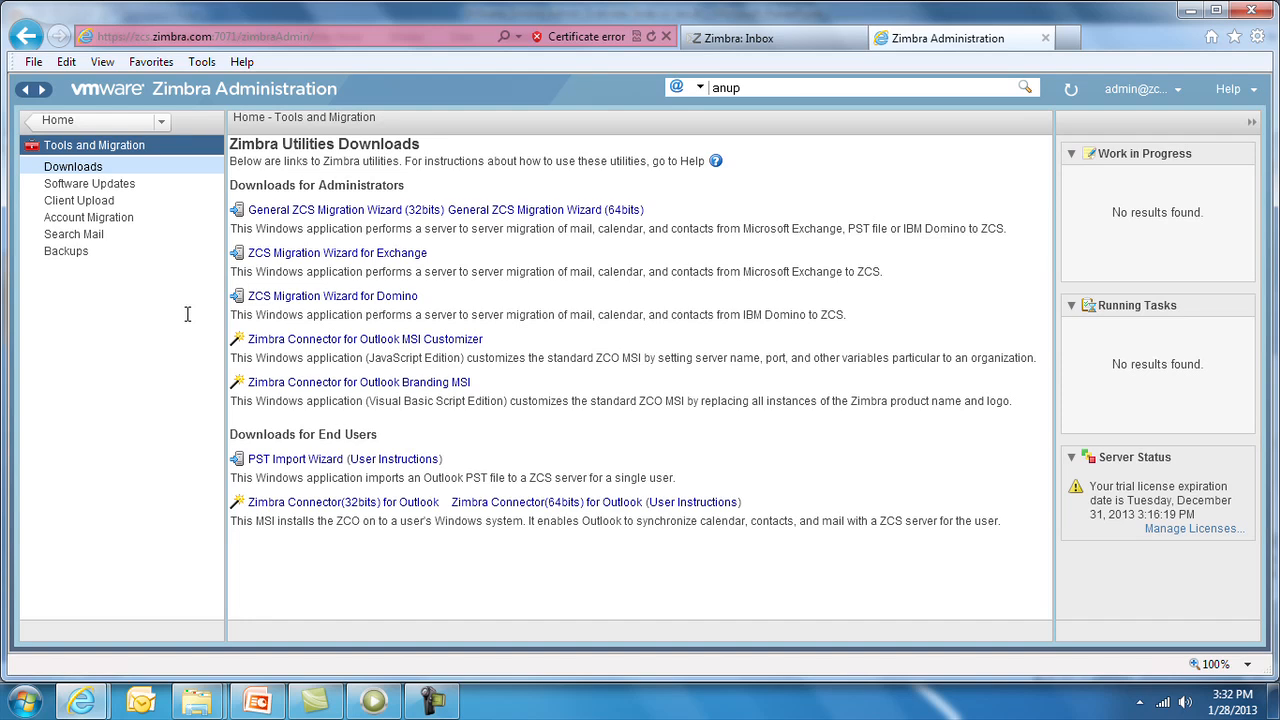
mouse_move(92, 166)
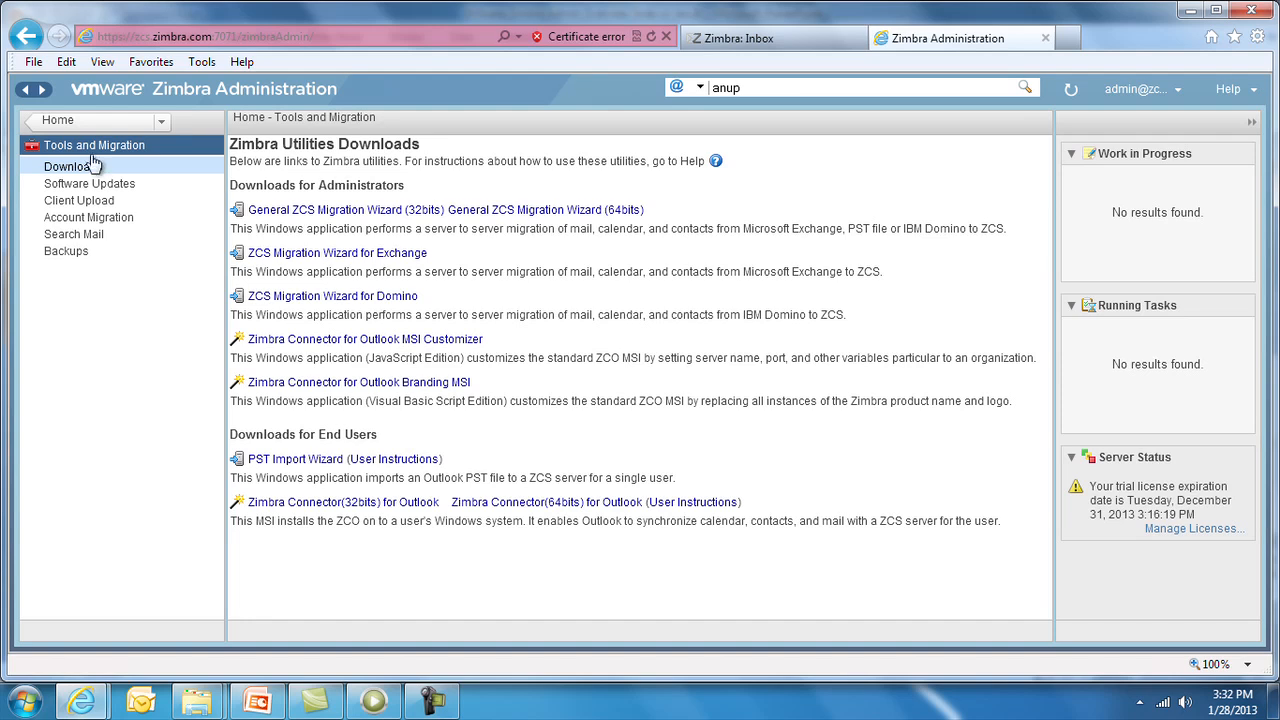
mouse_move(76, 260)
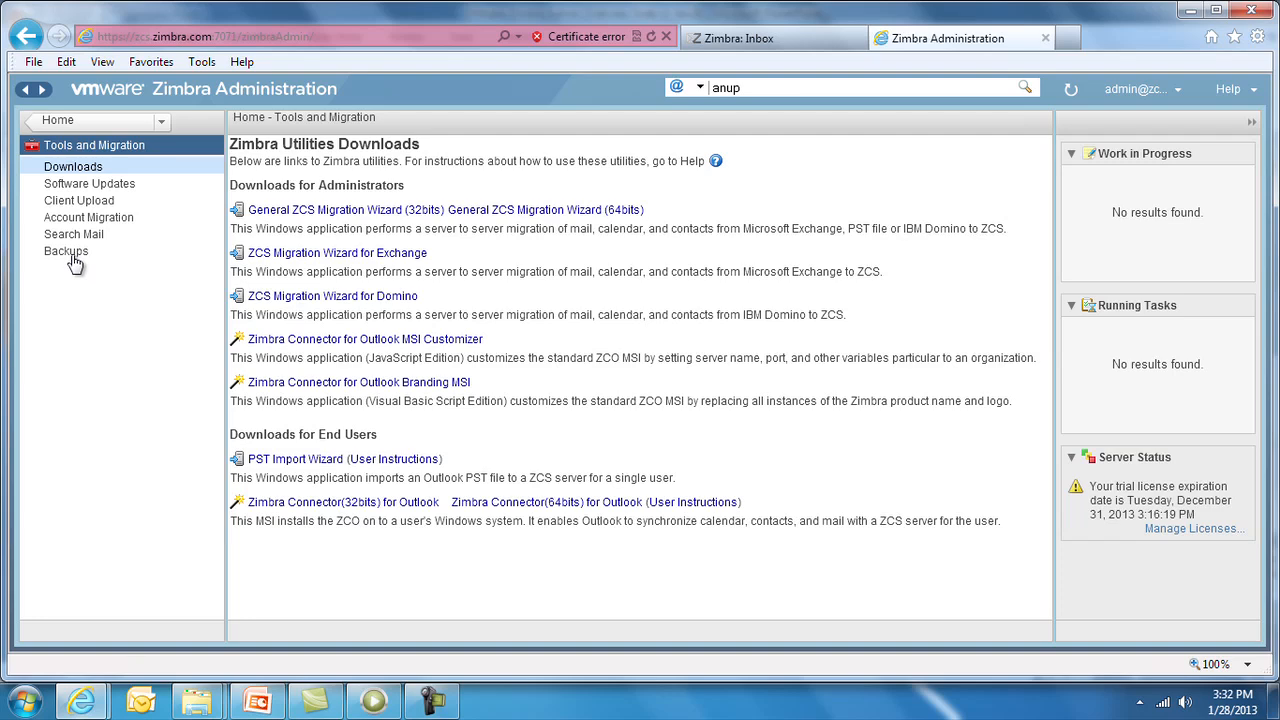
click(66, 252)
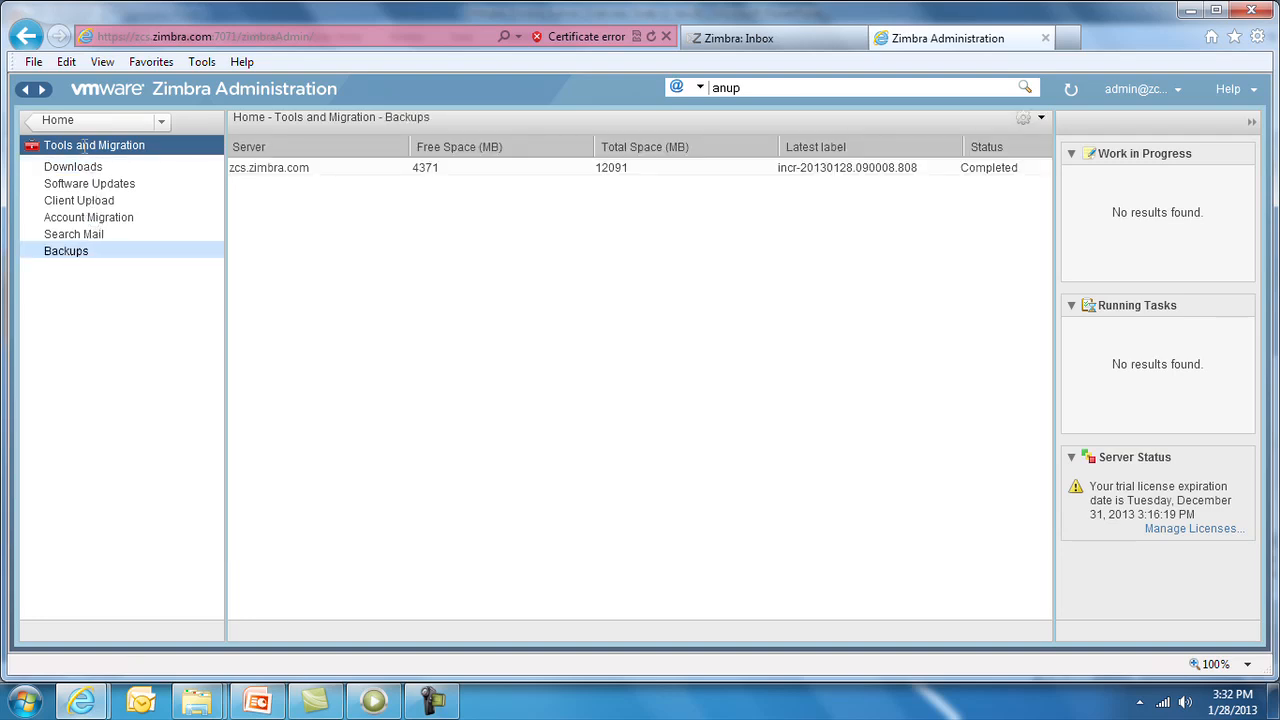
click(72, 166)
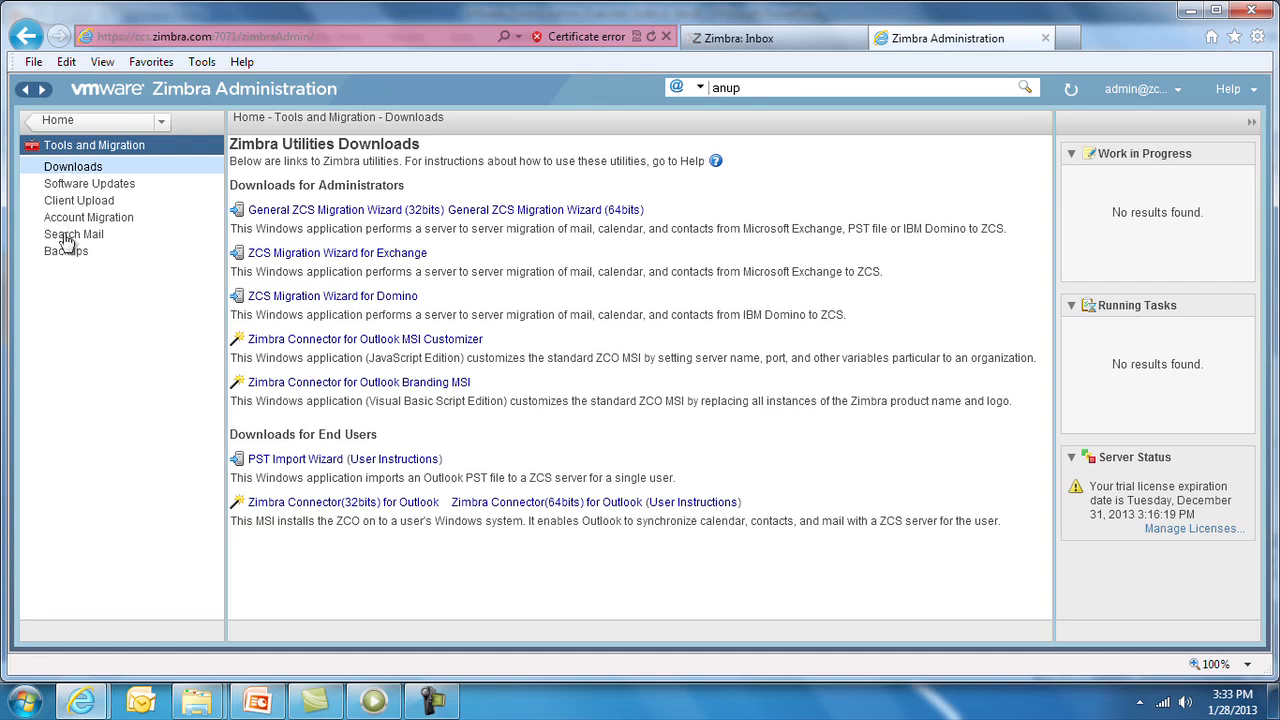
click(72, 234)
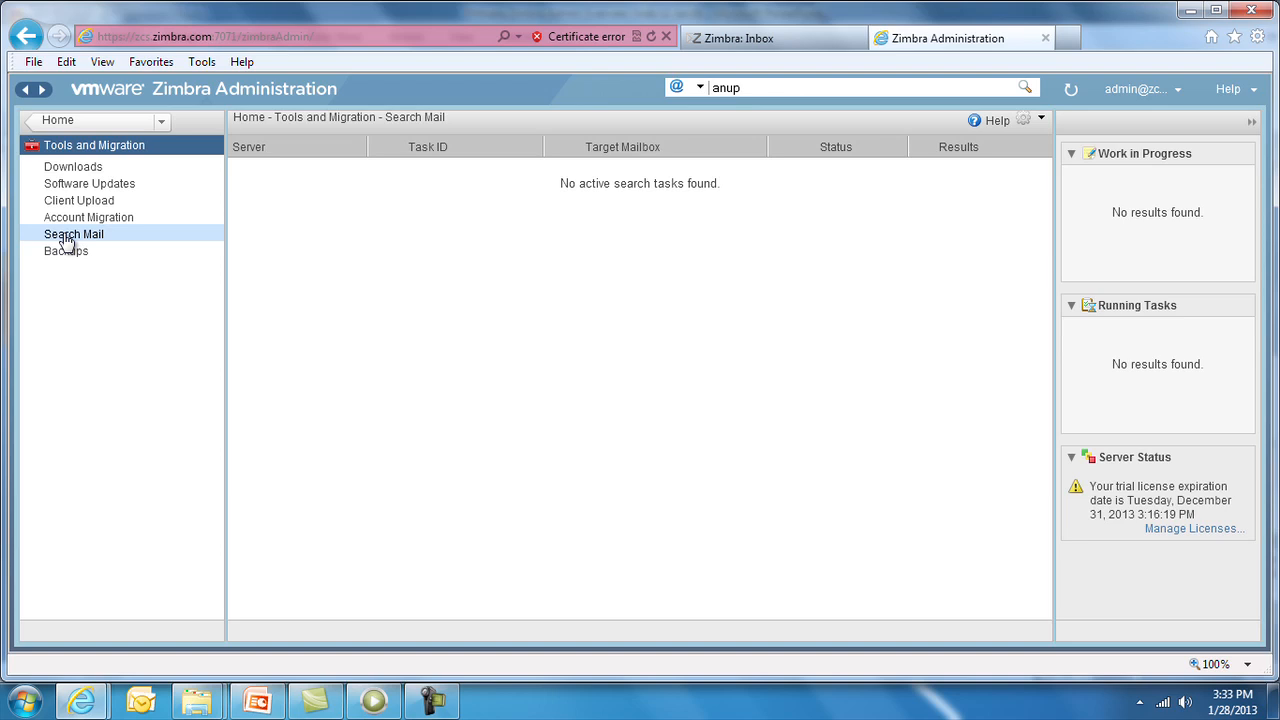
click(56, 120)
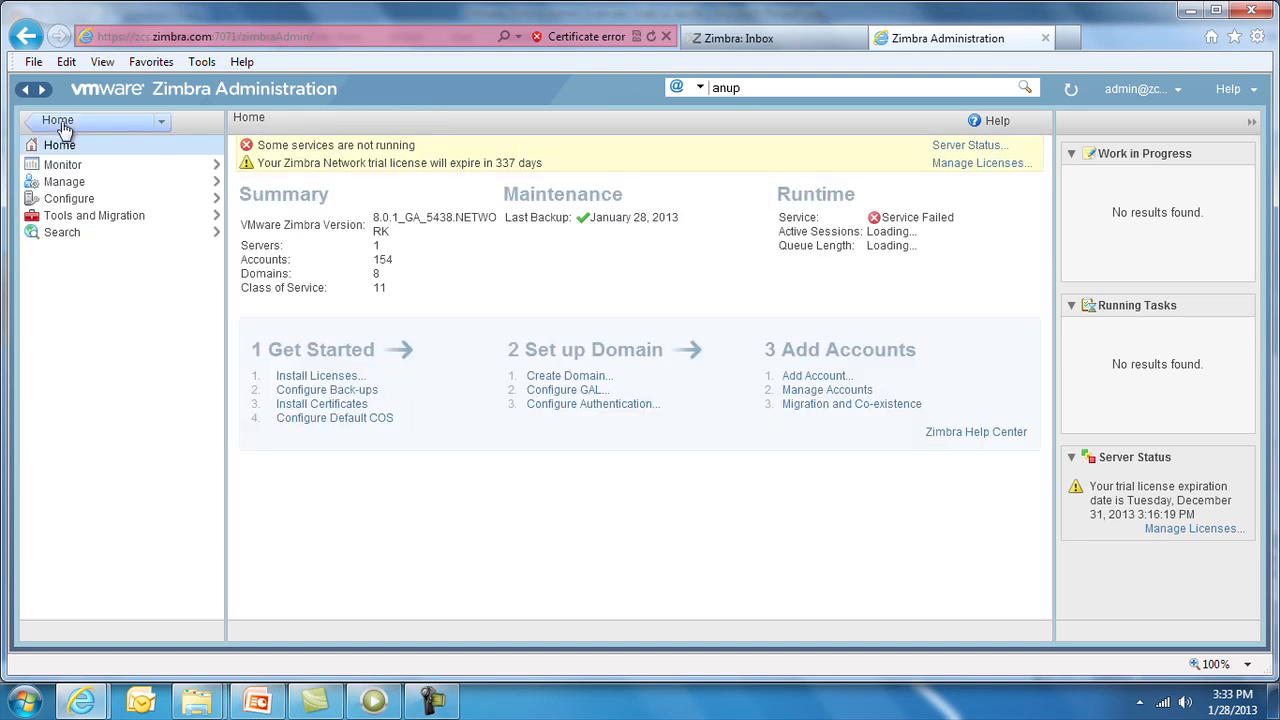
Step: Open the 'default' class of service from the list and scroll through its Features page
click(70, 198)
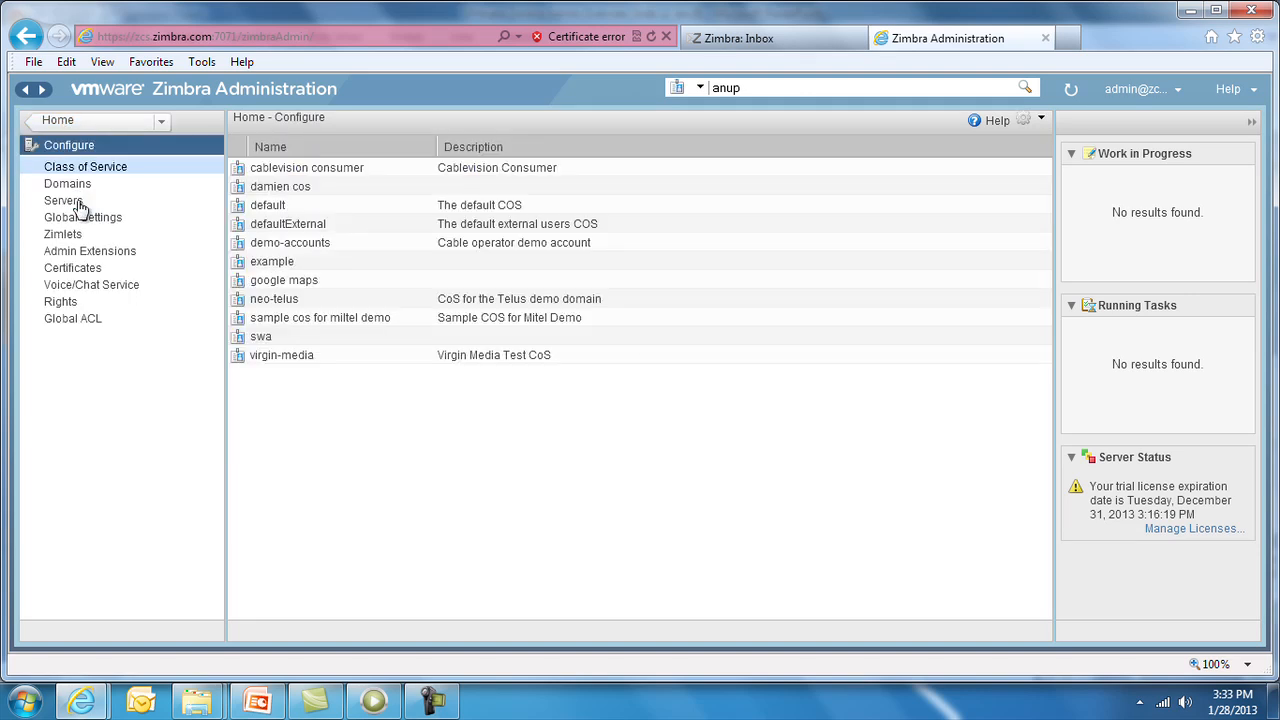
mouse_move(320, 224)
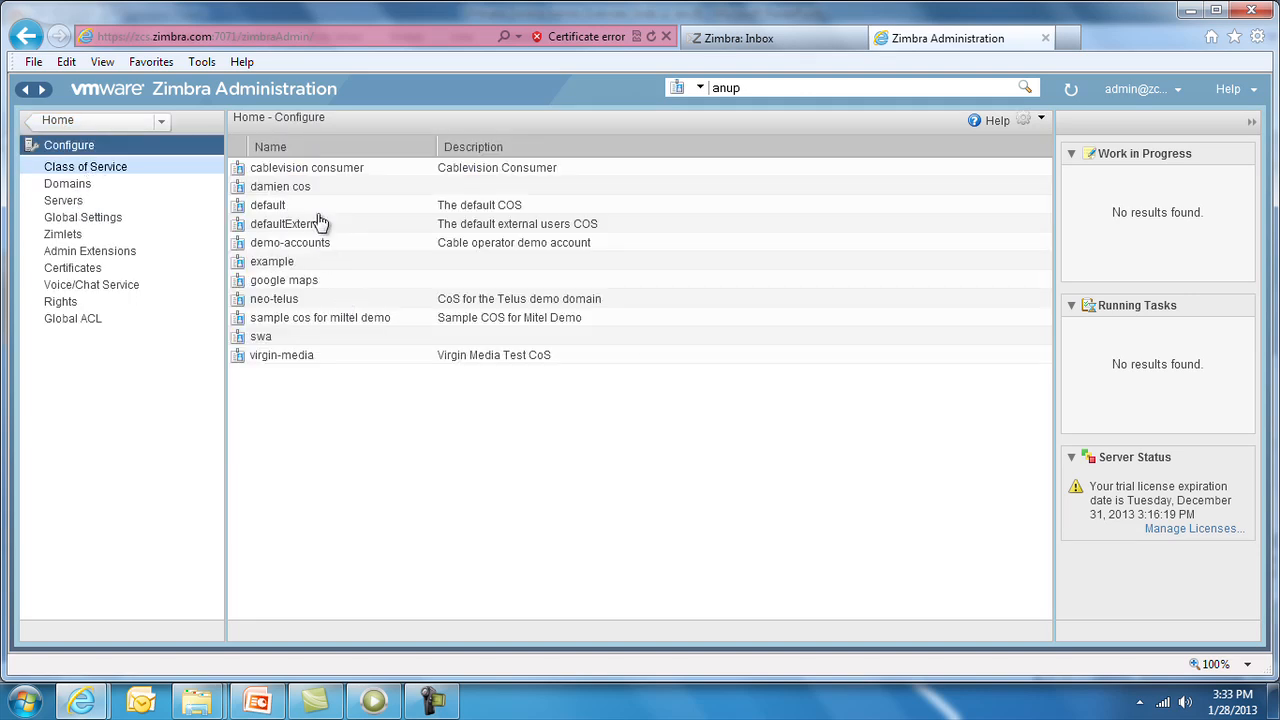
click(268, 204)
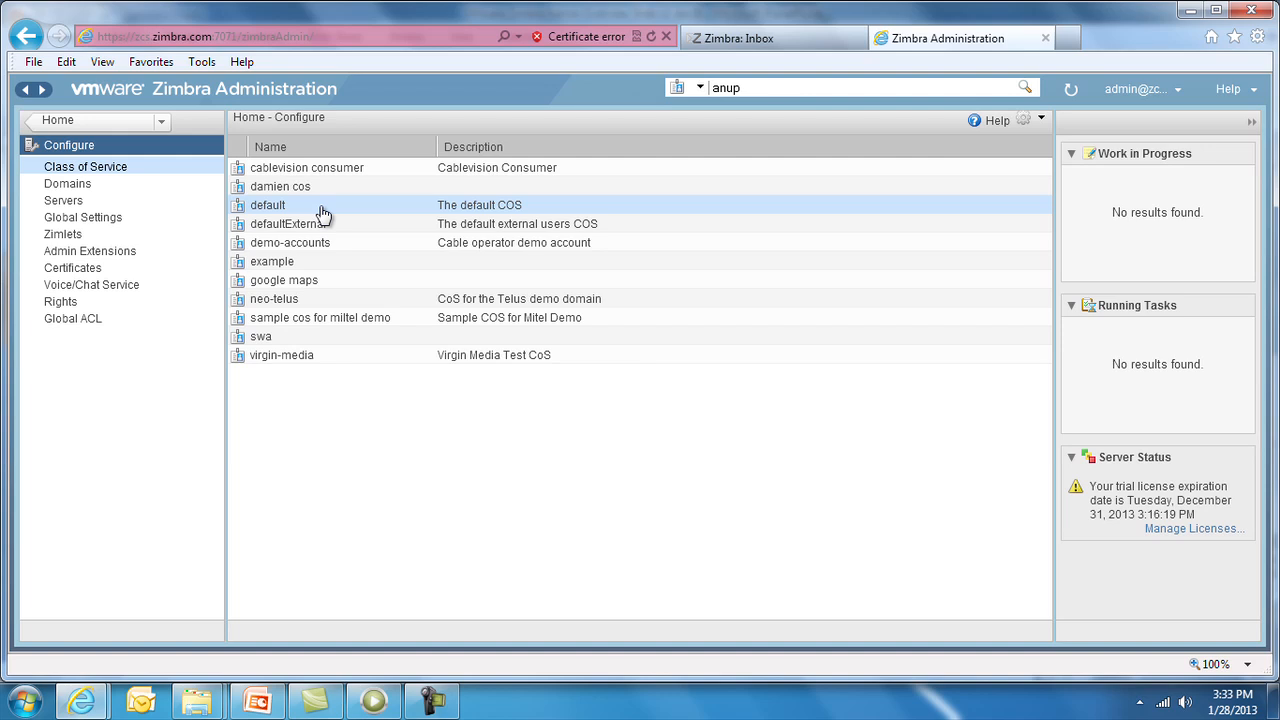
double_click(268, 204)
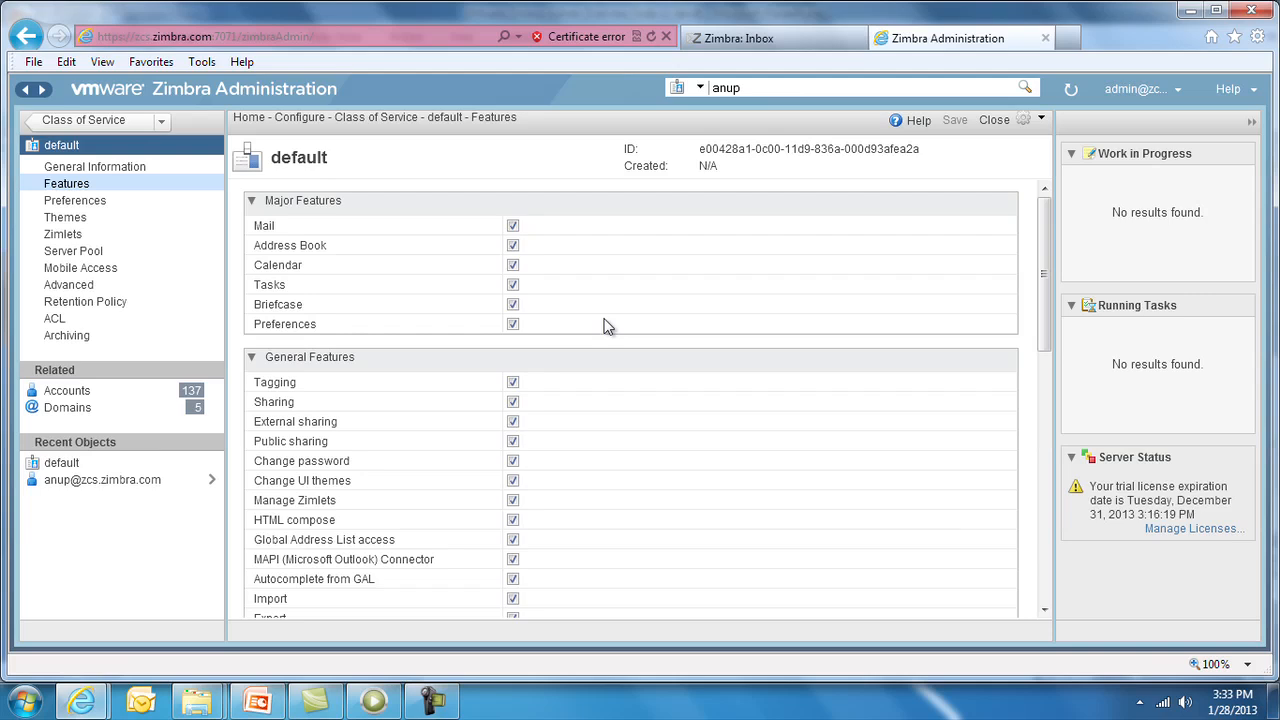
scroll(down, 3)
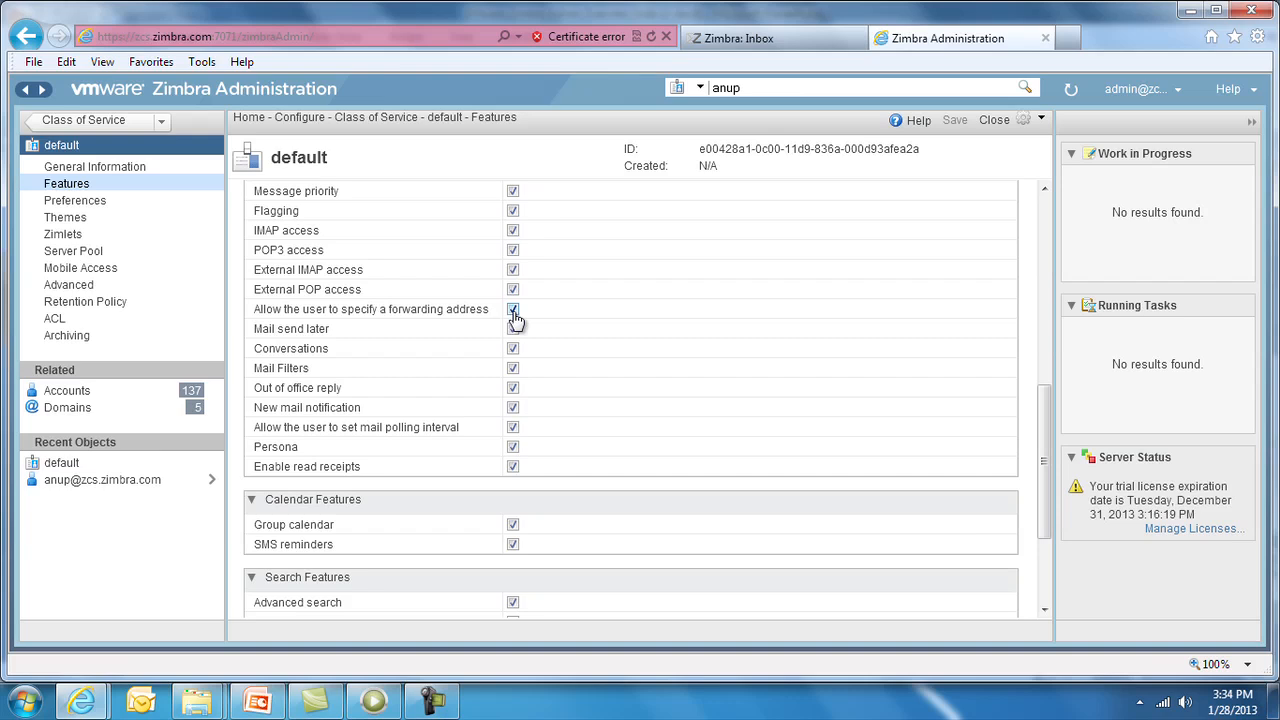
Step: View the default COS Advanced page: account quota, data source polling, proxy domains and failed login policy
click(68, 284)
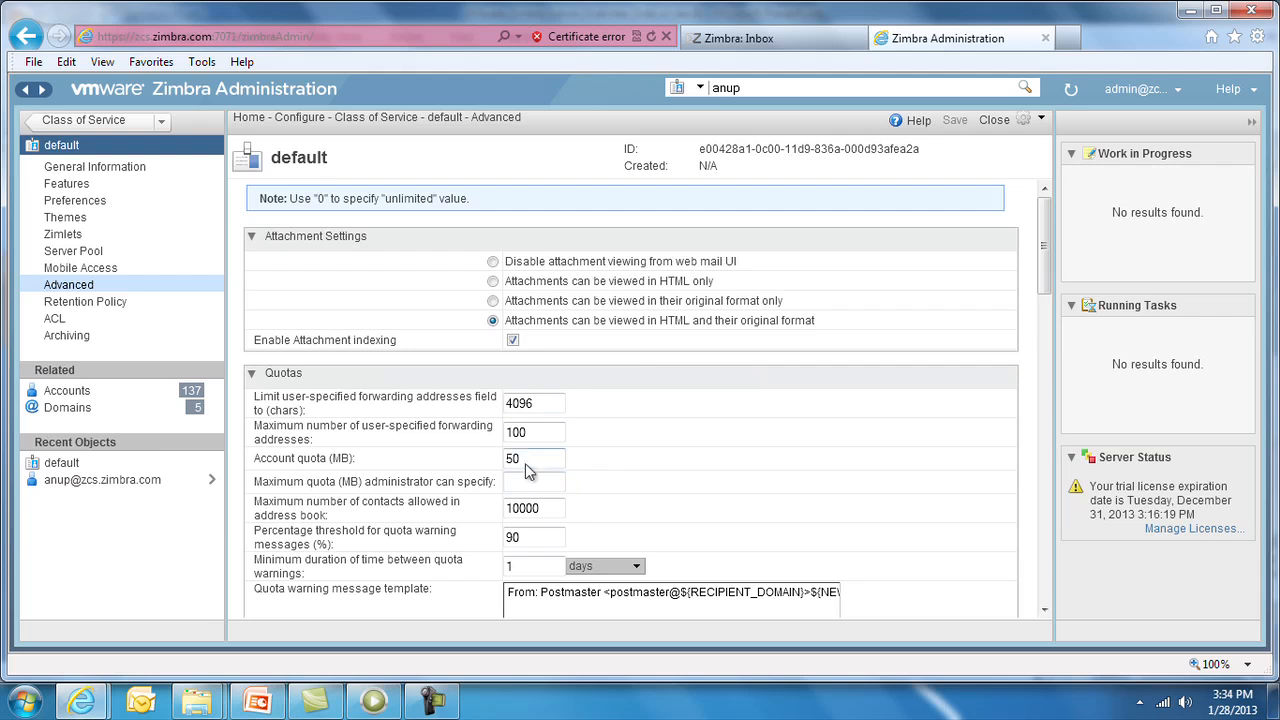
double_click(512, 458)
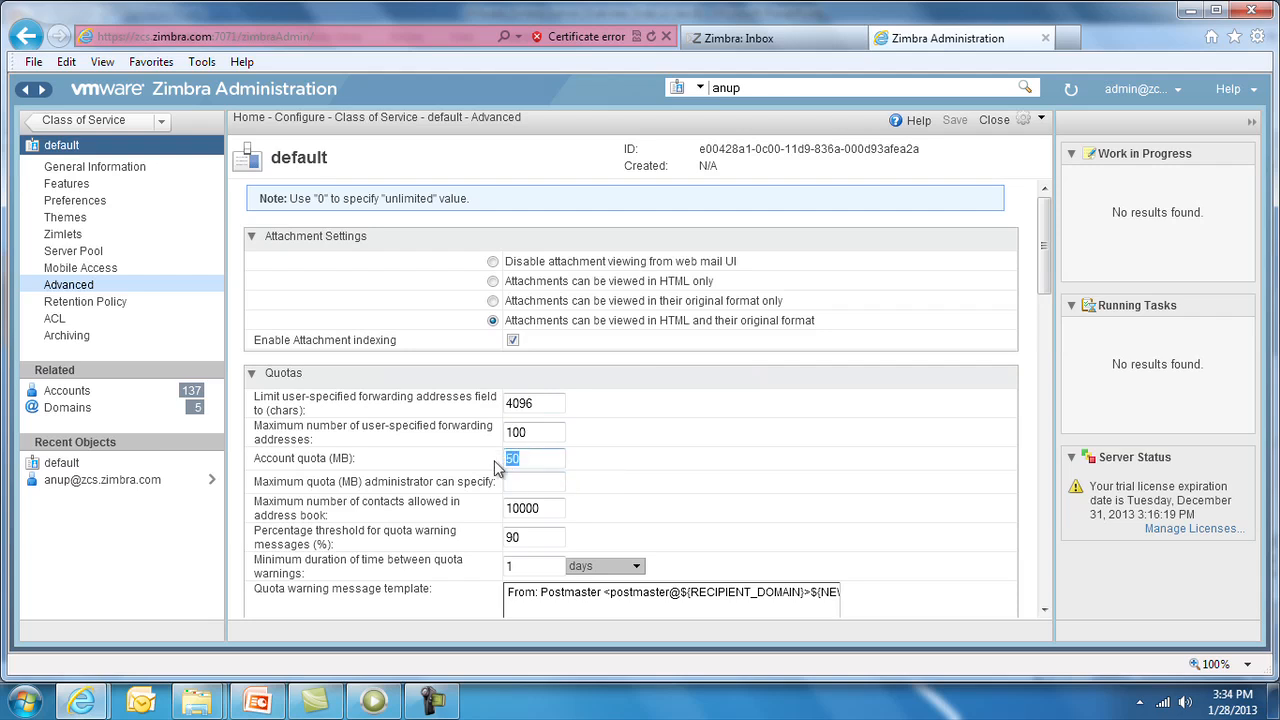
scroll(down, 3)
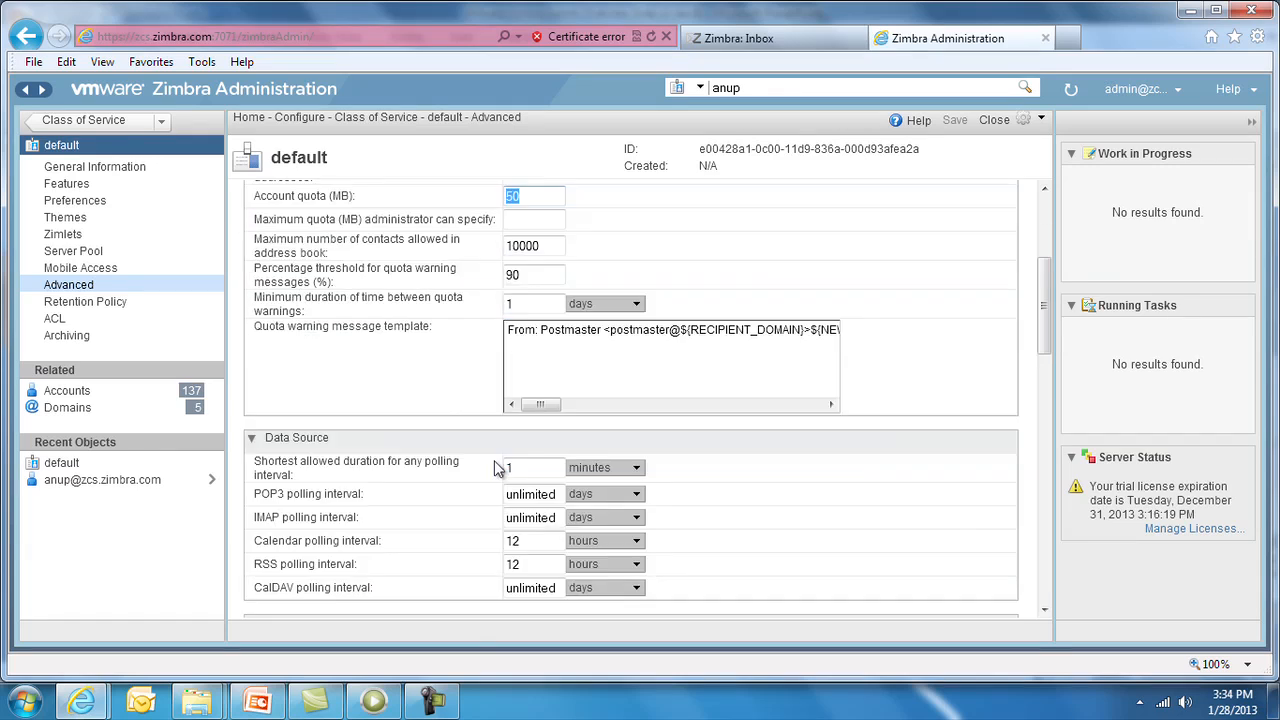
scroll(down, 3)
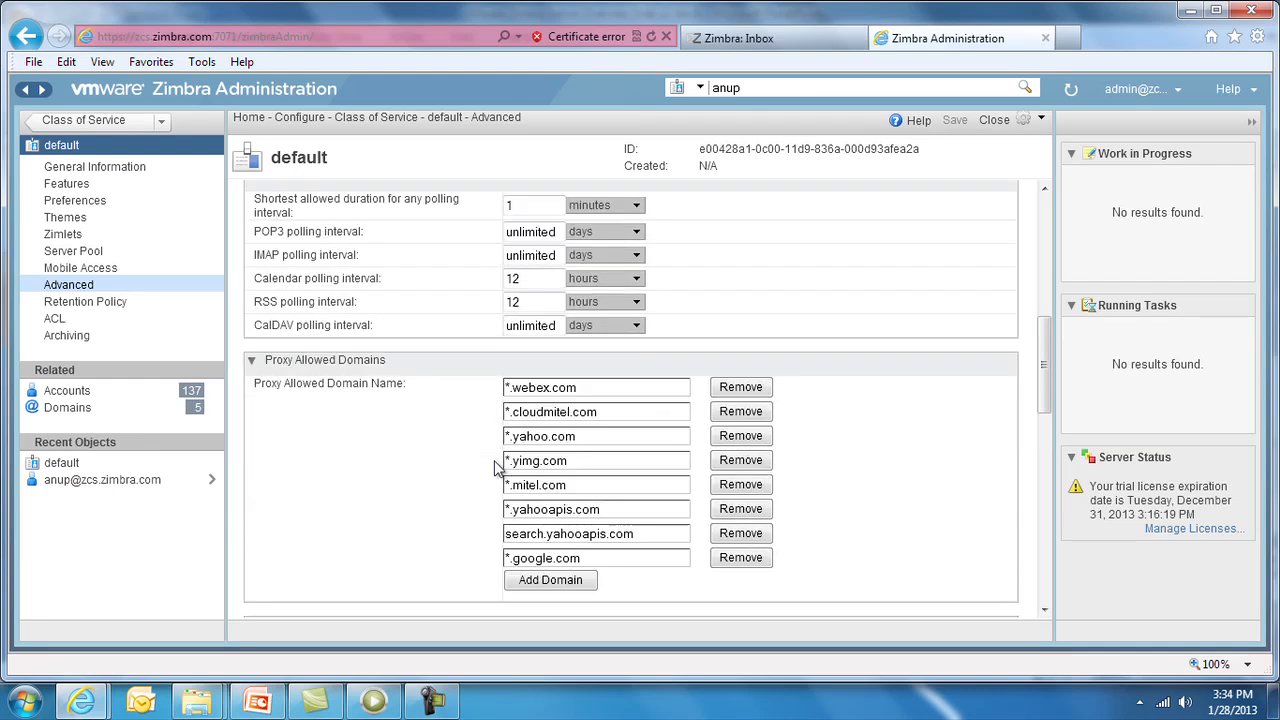
scroll(up, 3)
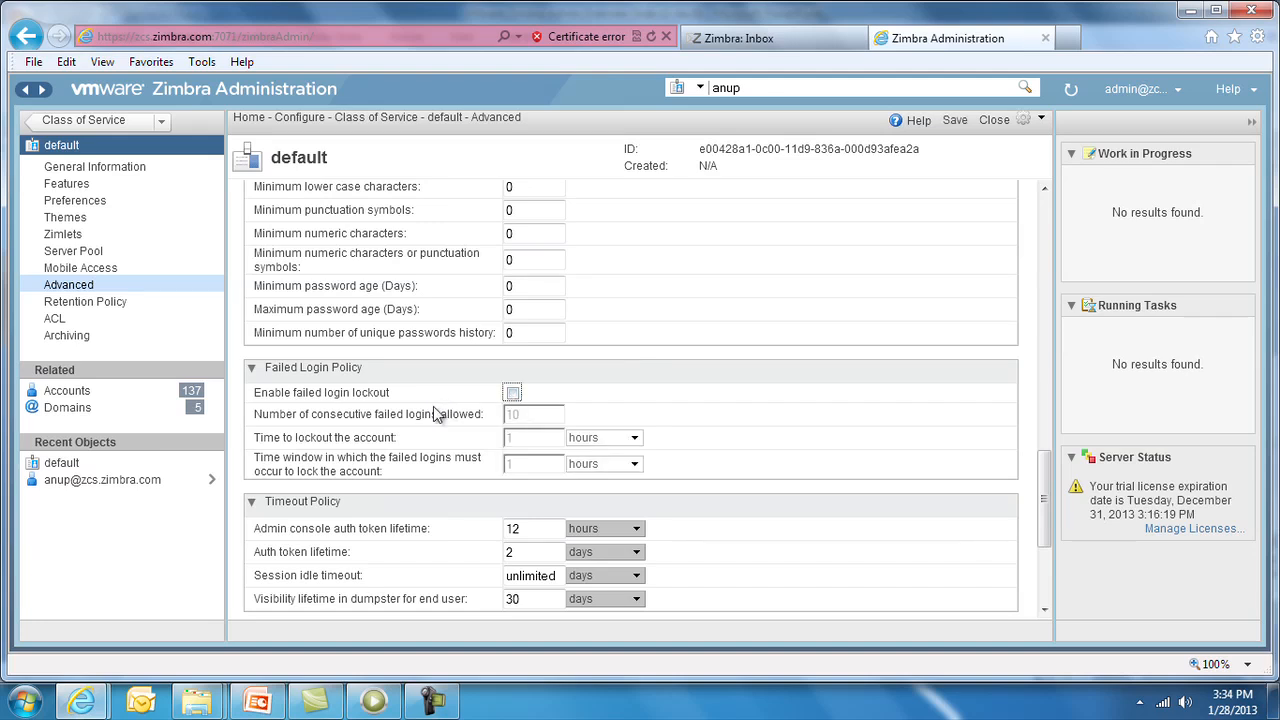
scroll(down, 3)
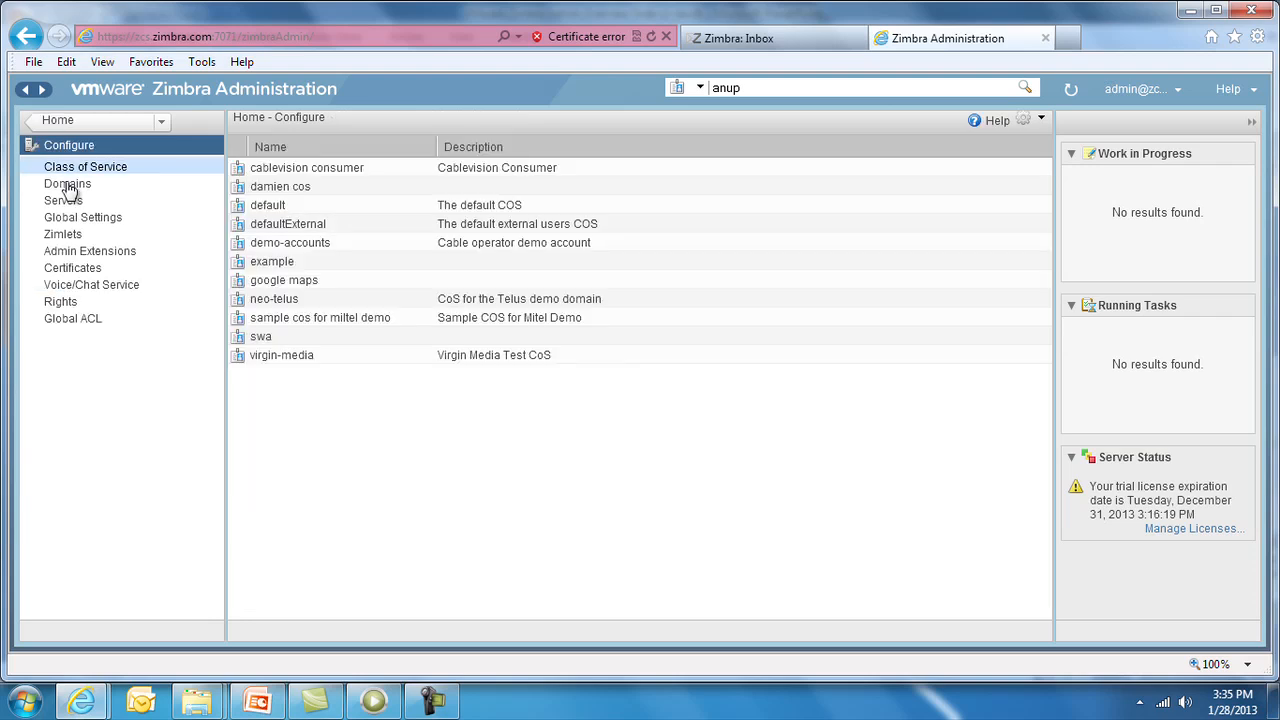
Step: Show the Configure Domains list and select zcs.zimbra.com among the eight local domains
click(68, 184)
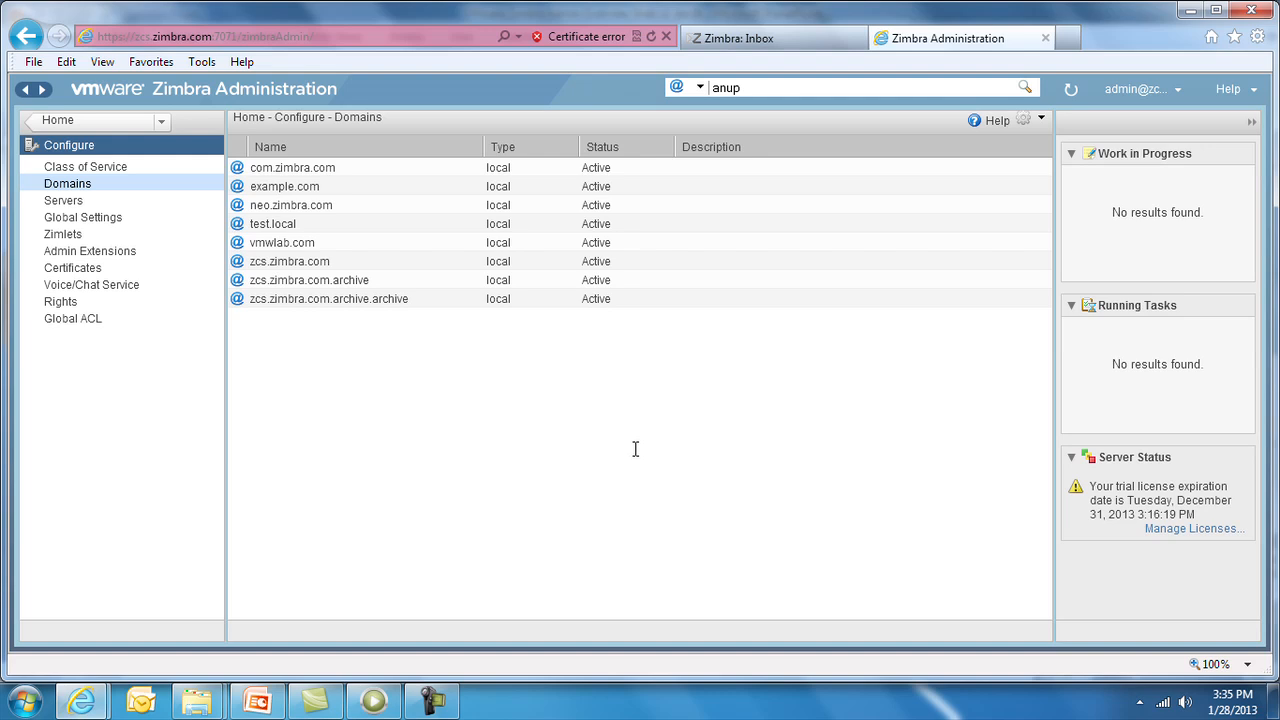
mouse_move(436, 330)
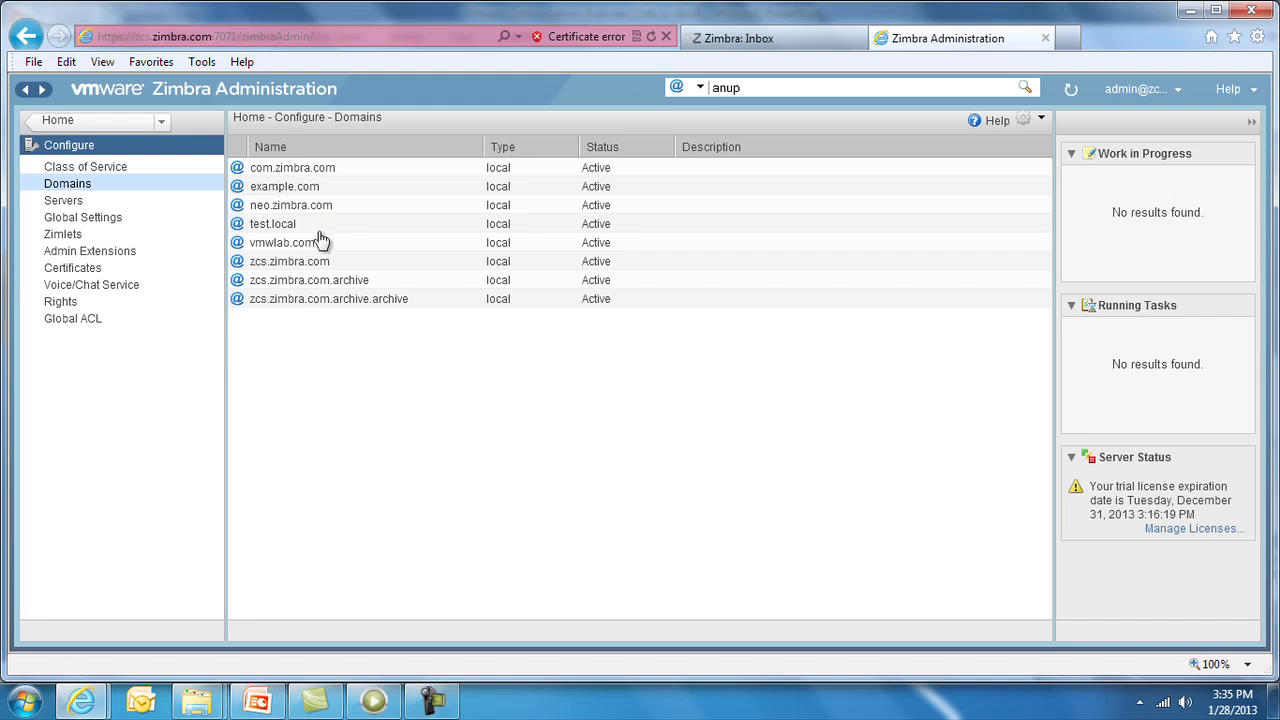
mouse_move(340, 262)
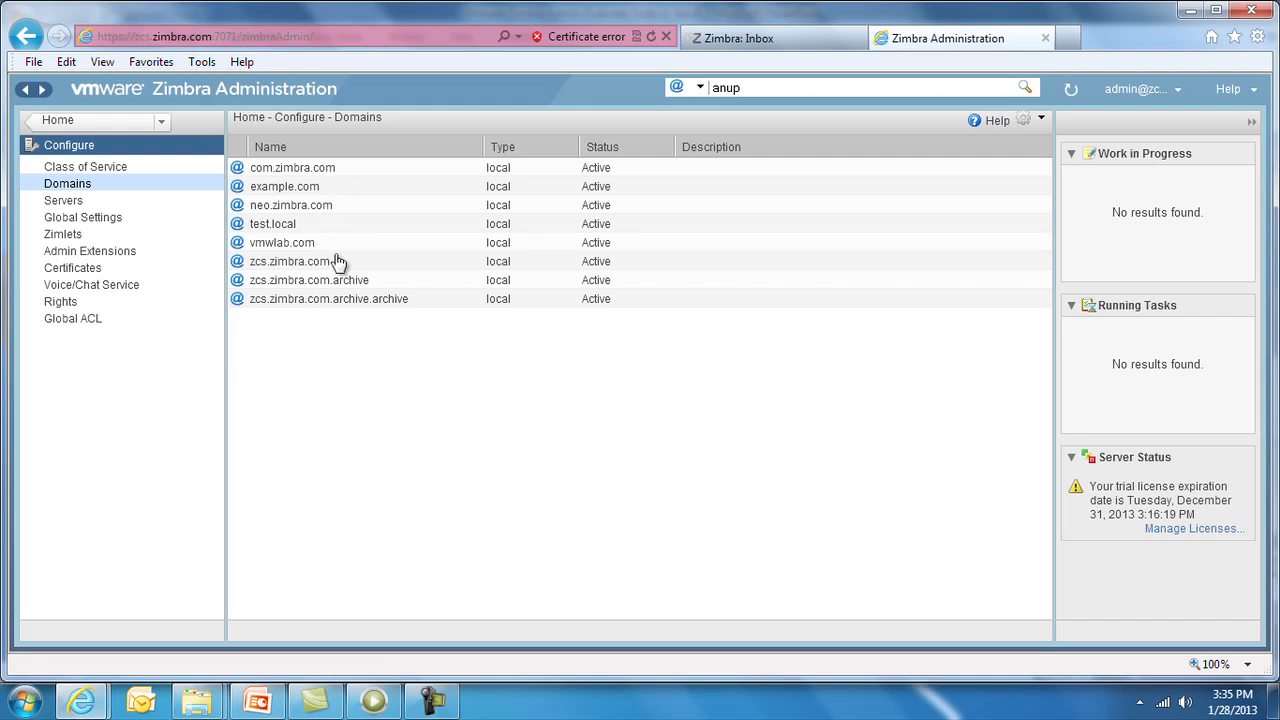
click(290, 260)
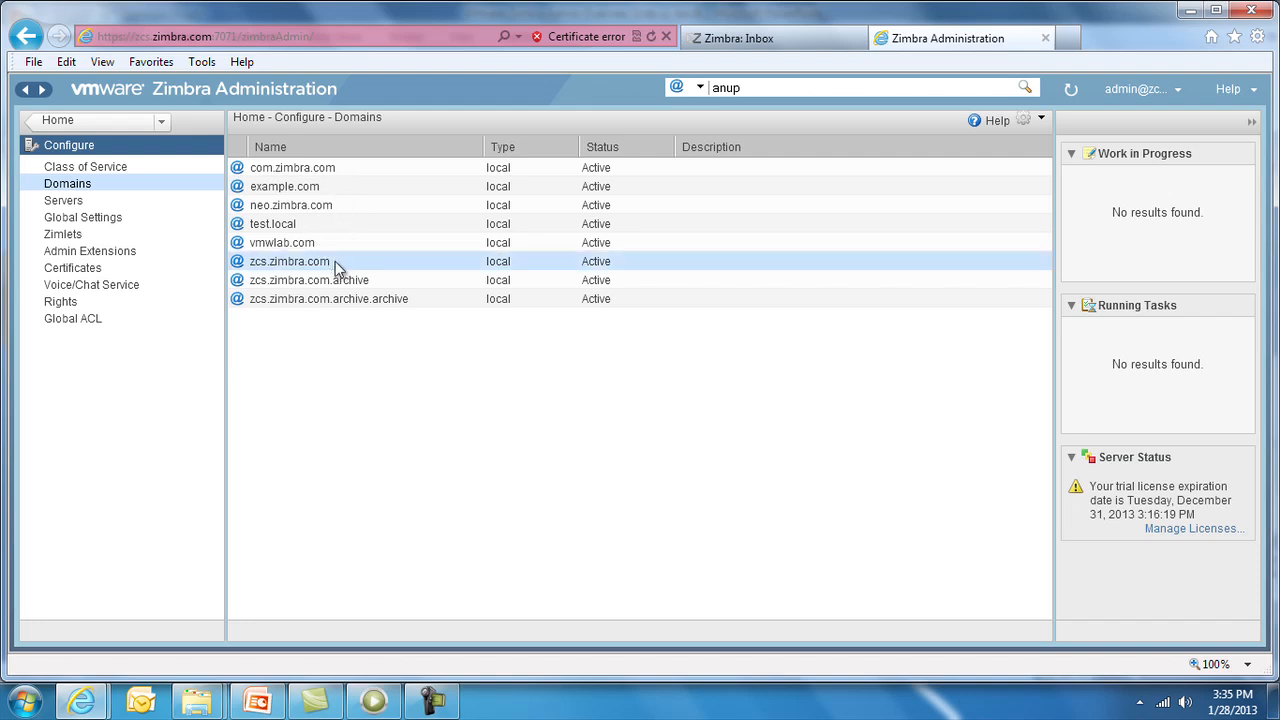
Step: View zcs.zimbra.com's General Information and GAL settings, then return to the Home dashboard
double_click(288, 260)
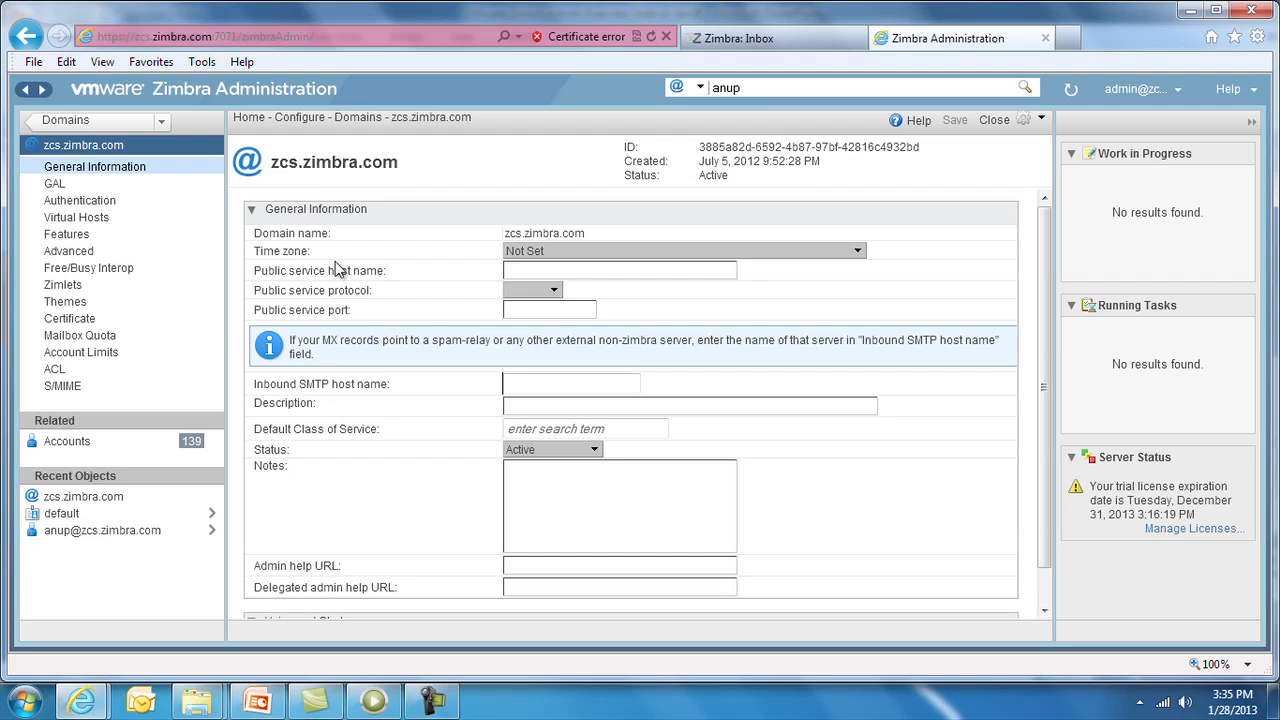
click(54, 184)
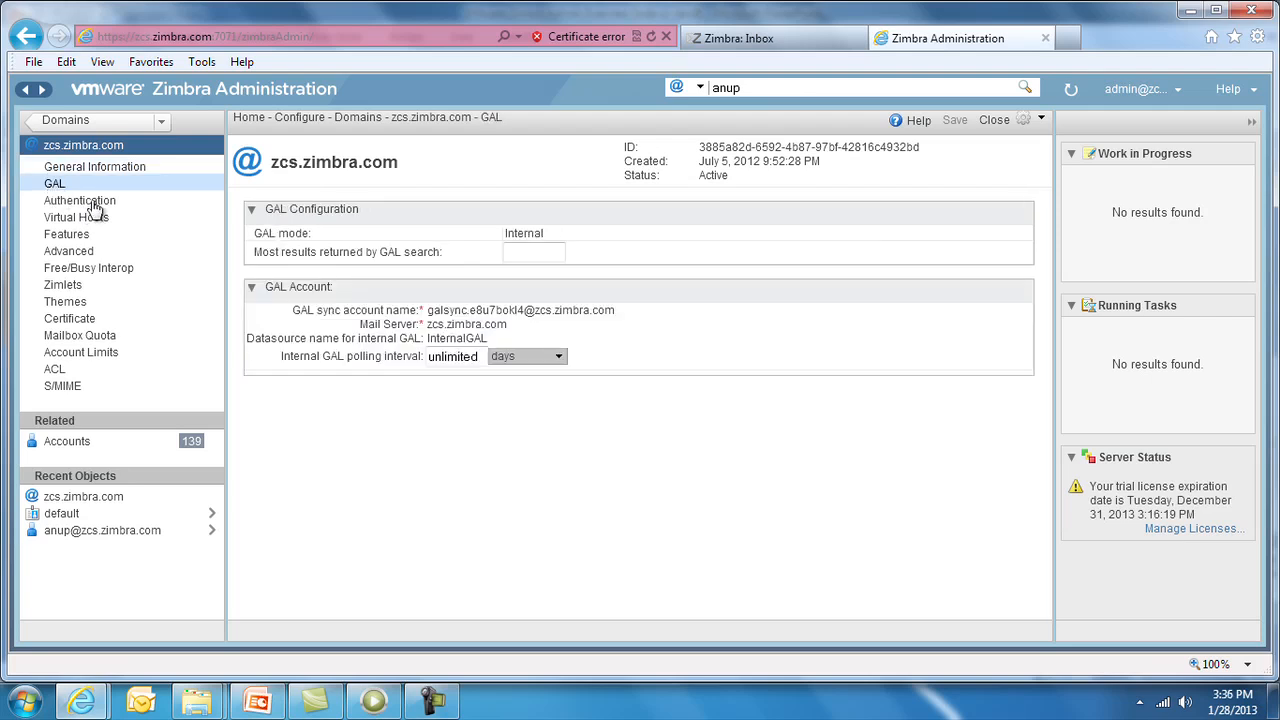
click(80, 200)
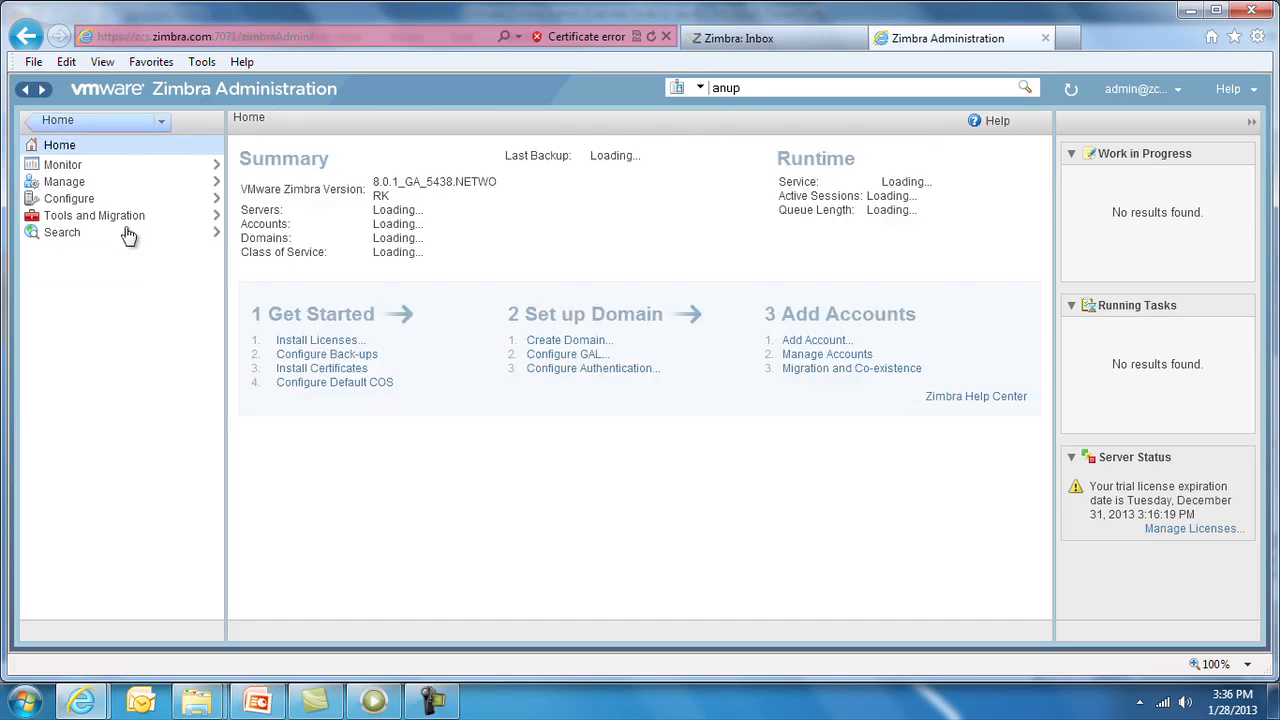
click(64, 180)
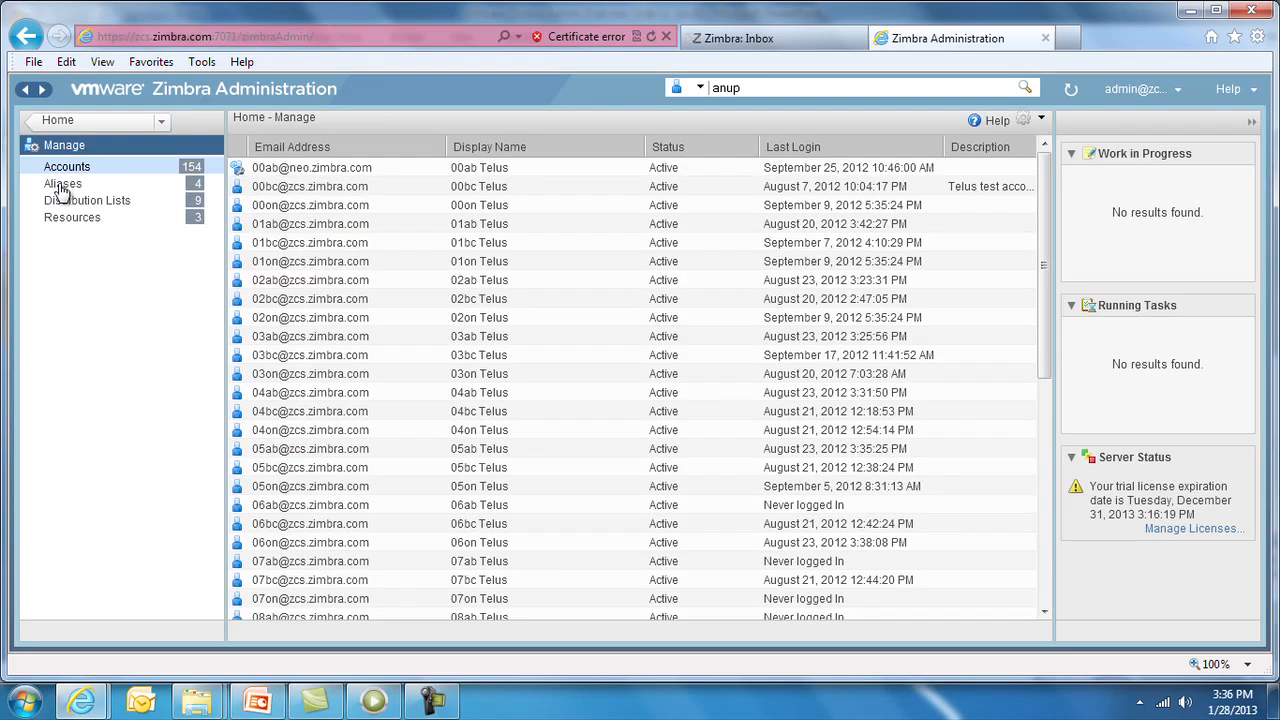
click(1024, 88)
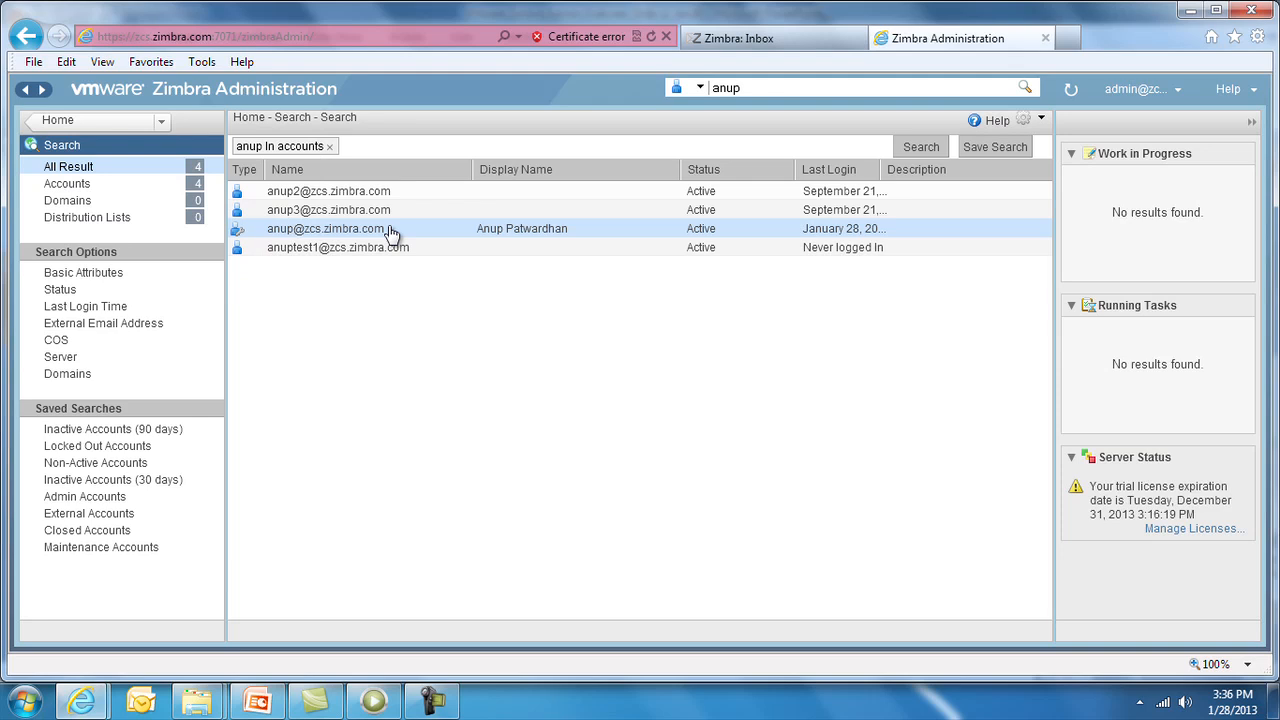
double_click(328, 228)
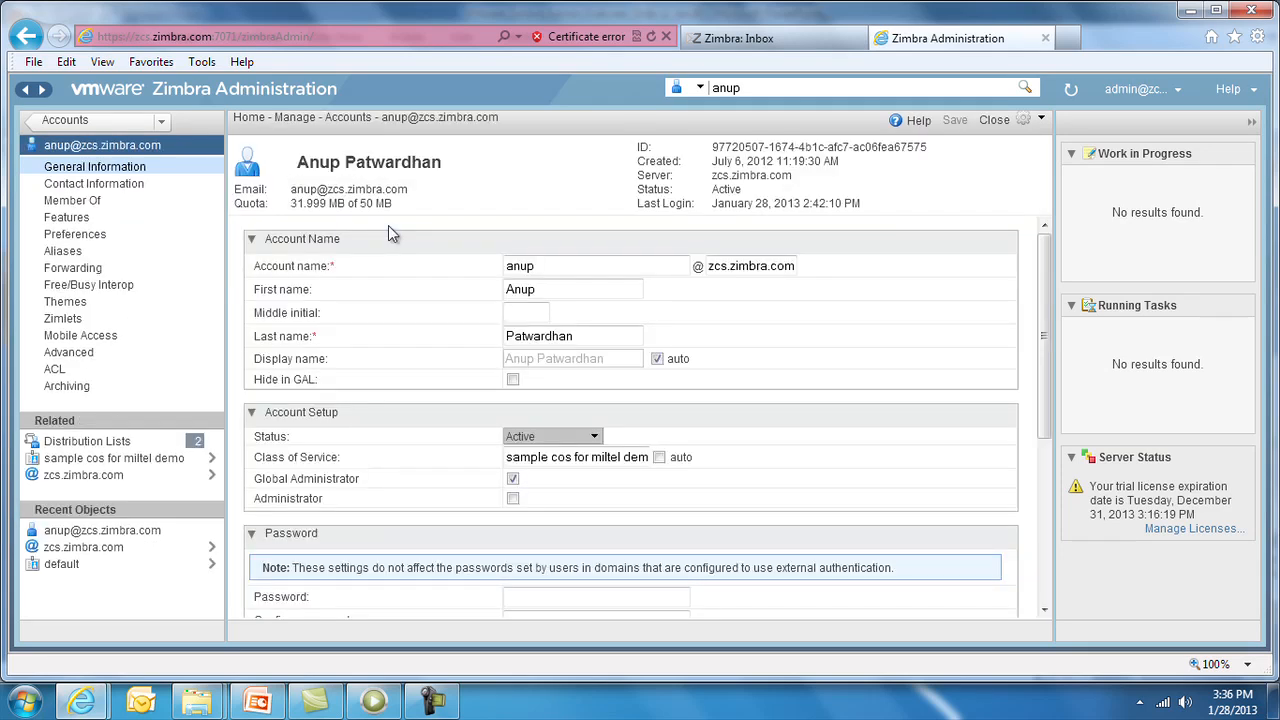
mouse_move(388, 234)
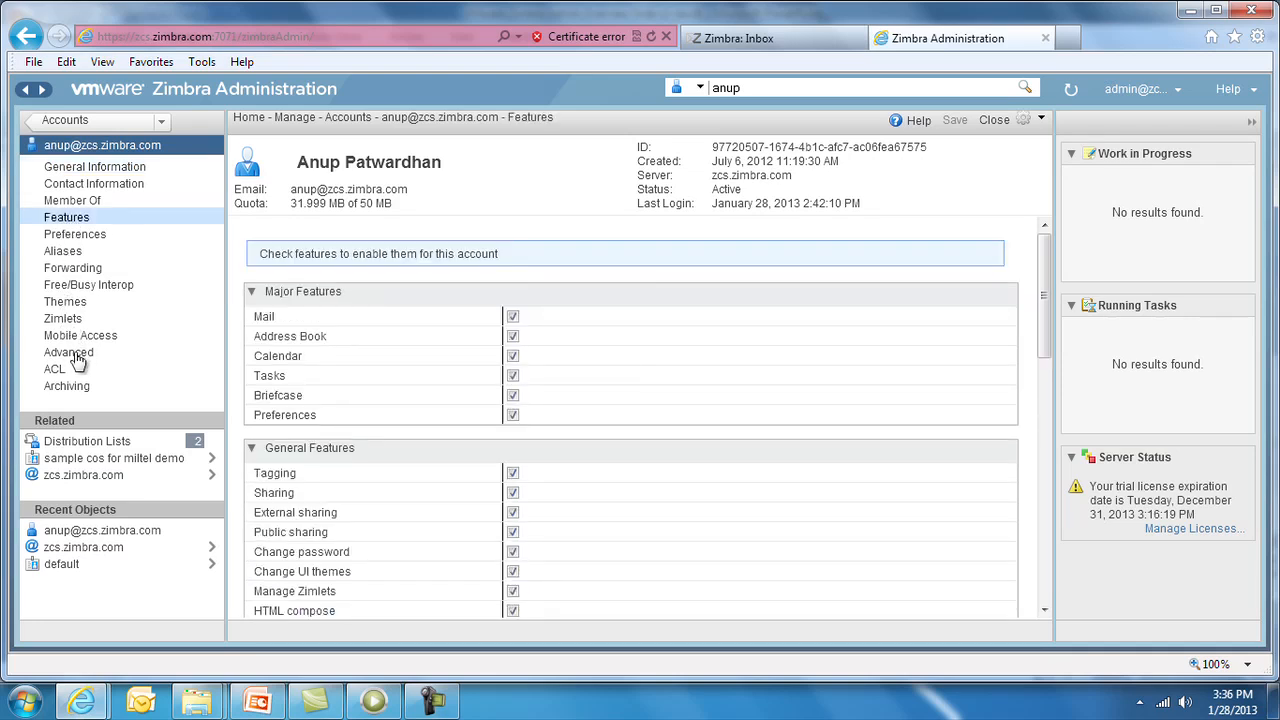
Step: On the account's Advanced page, set the Account quota (MB) to 100
click(68, 352)
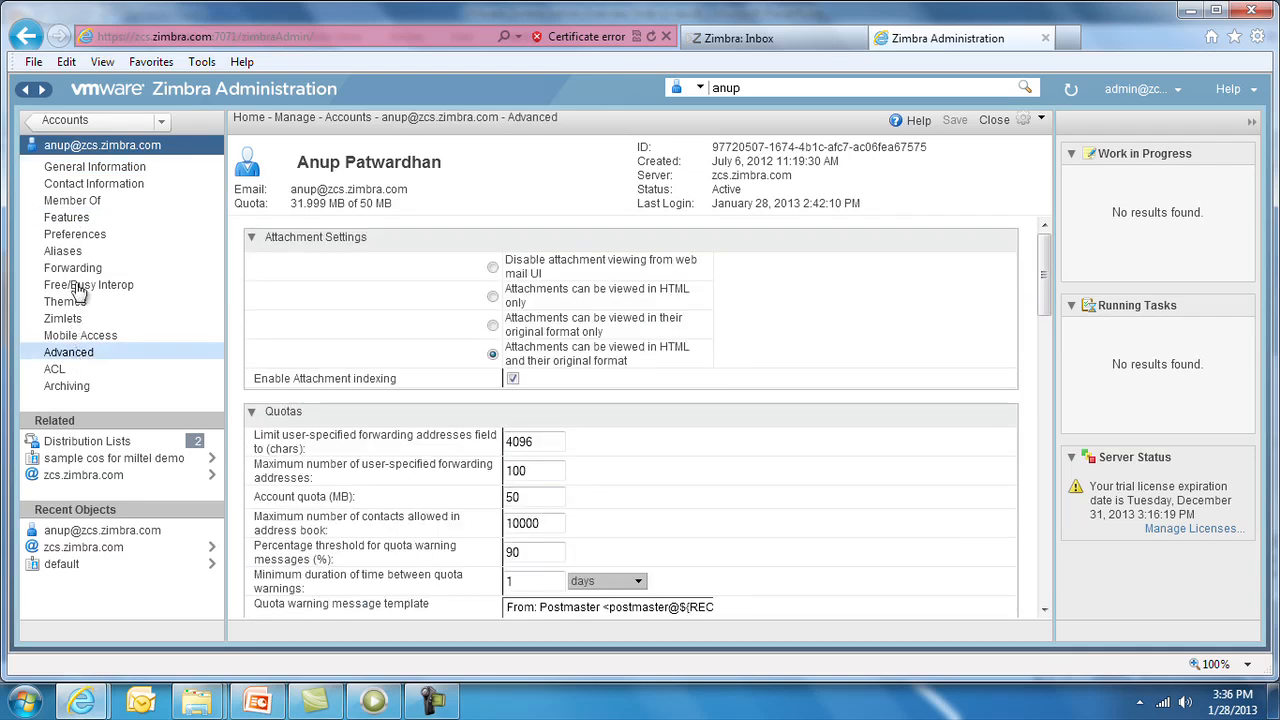
click(68, 216)
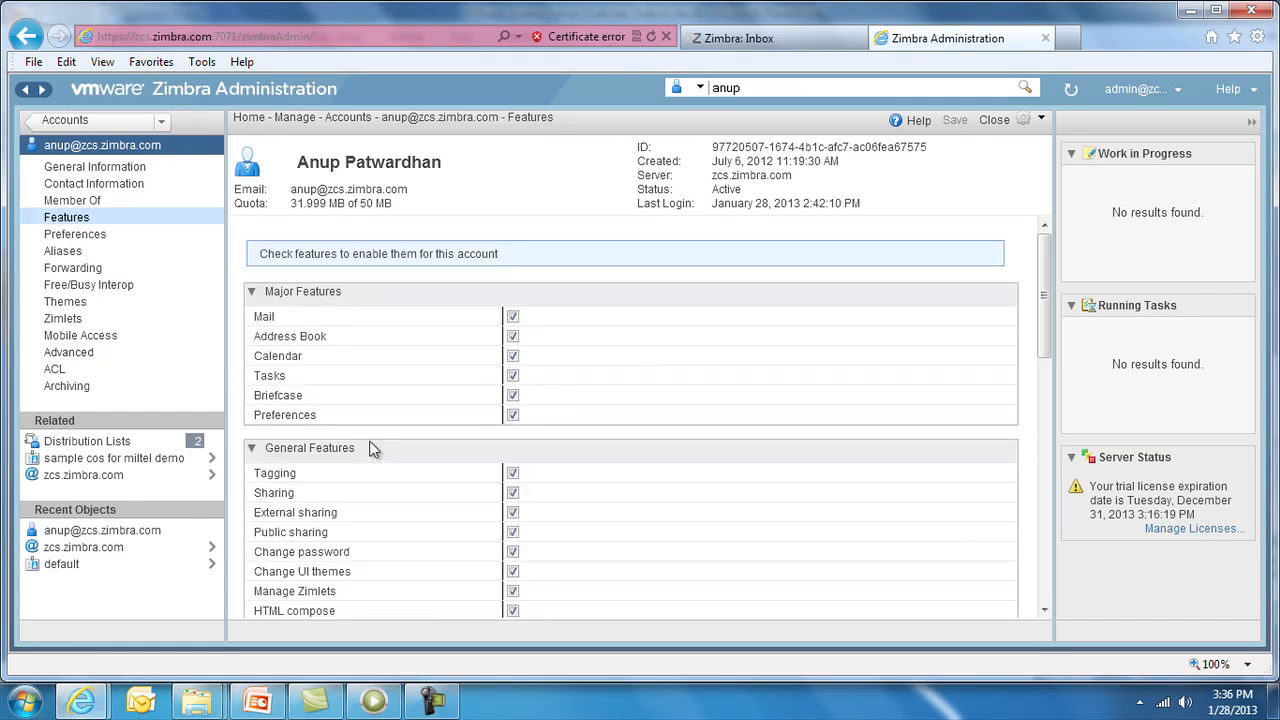
click(68, 352)
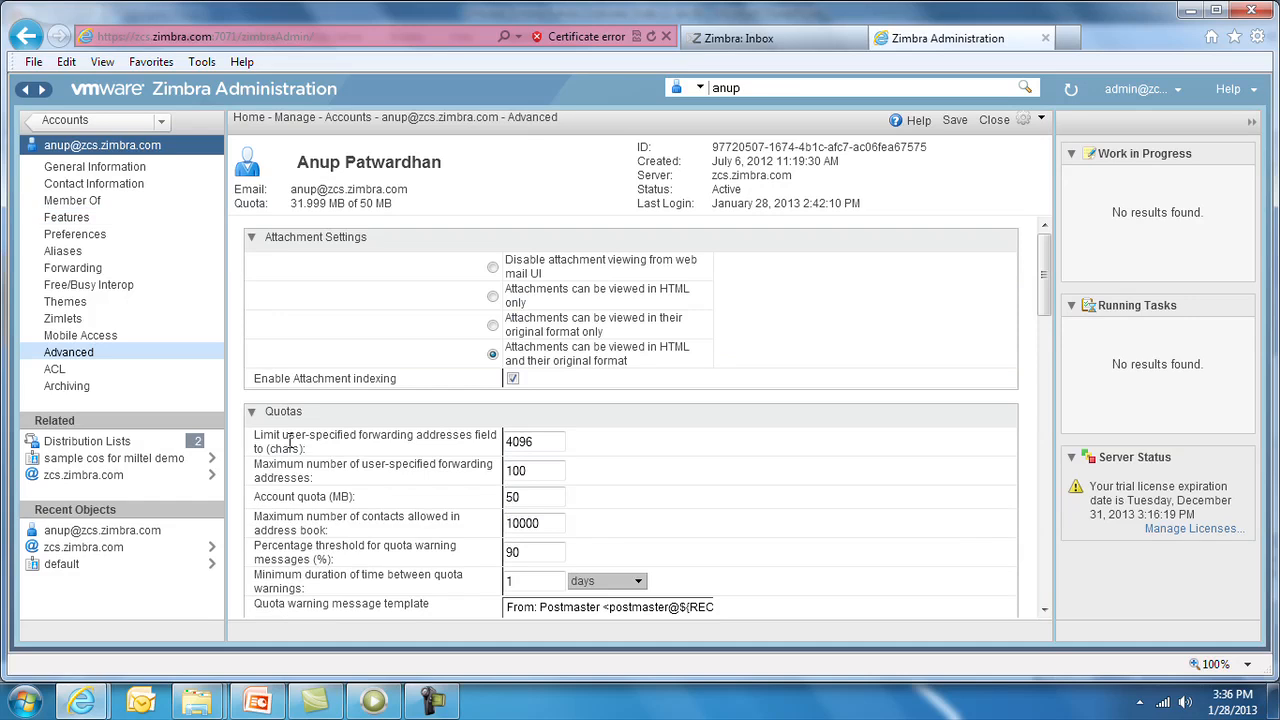
click(534, 496)
text(100)
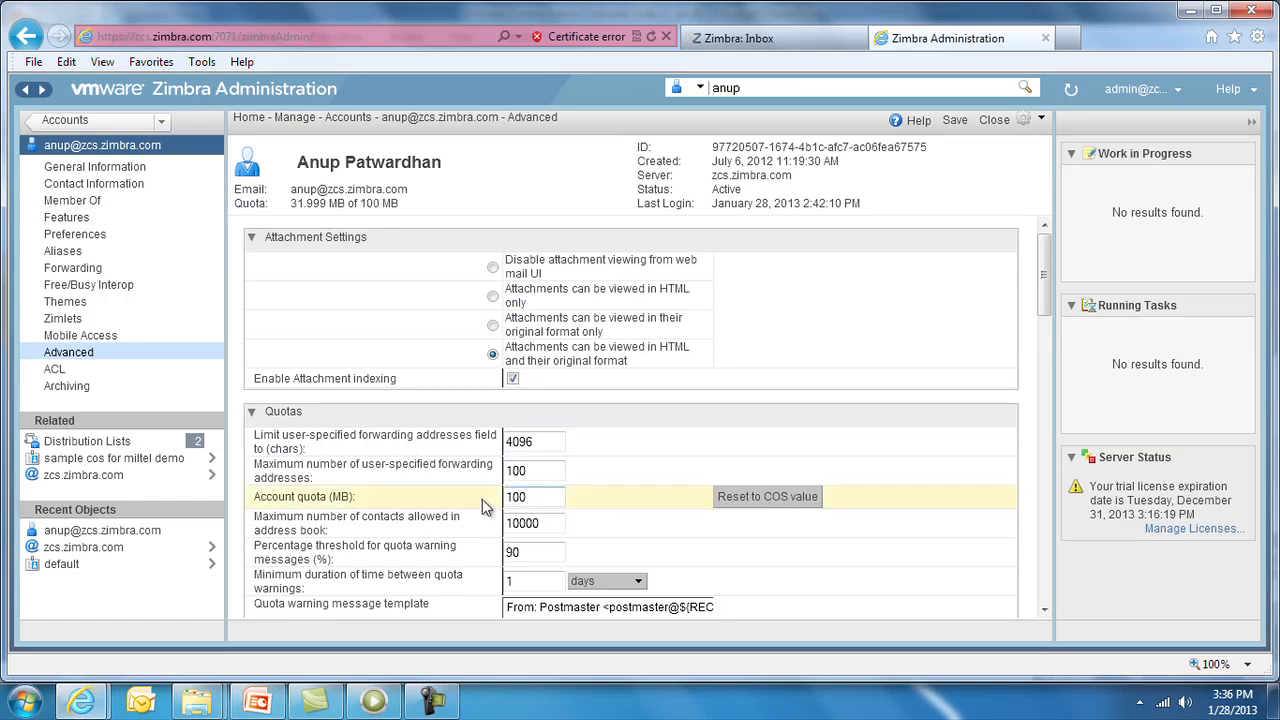
mouse_move(104, 400)
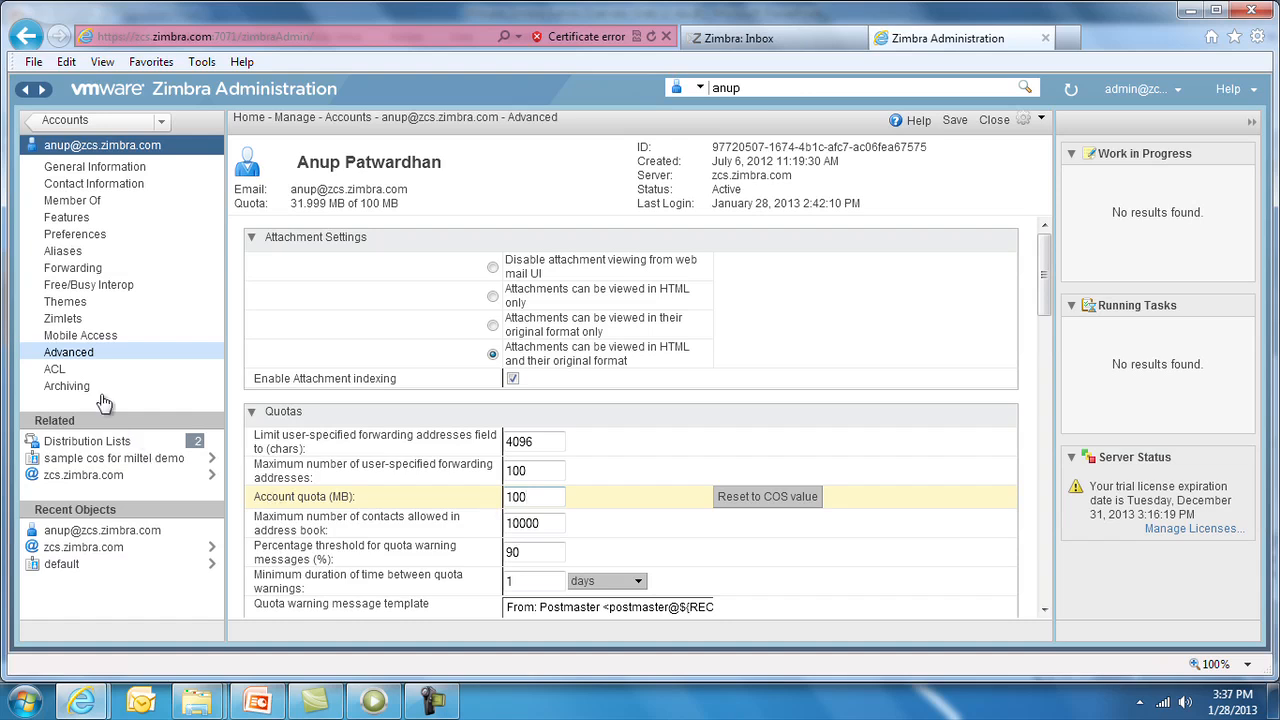
Step: View the account's Archiving settings, then log out of the admin console
click(68, 384)
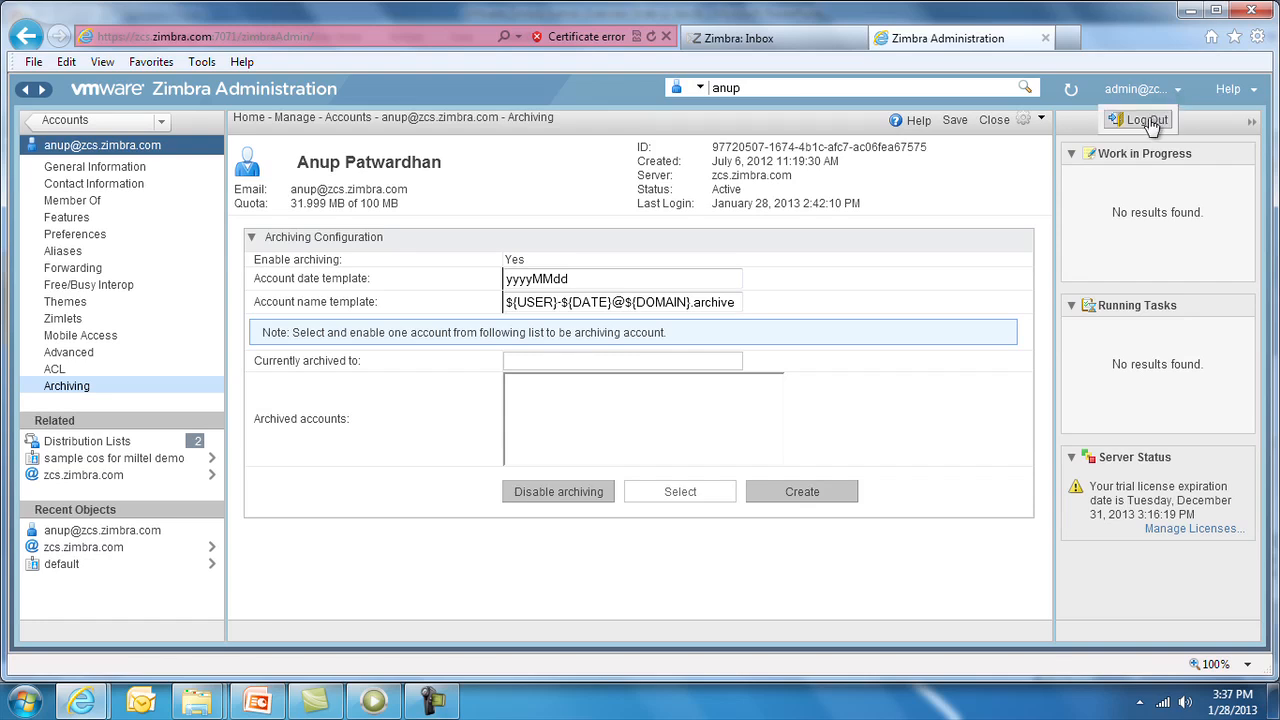
click(1140, 120)
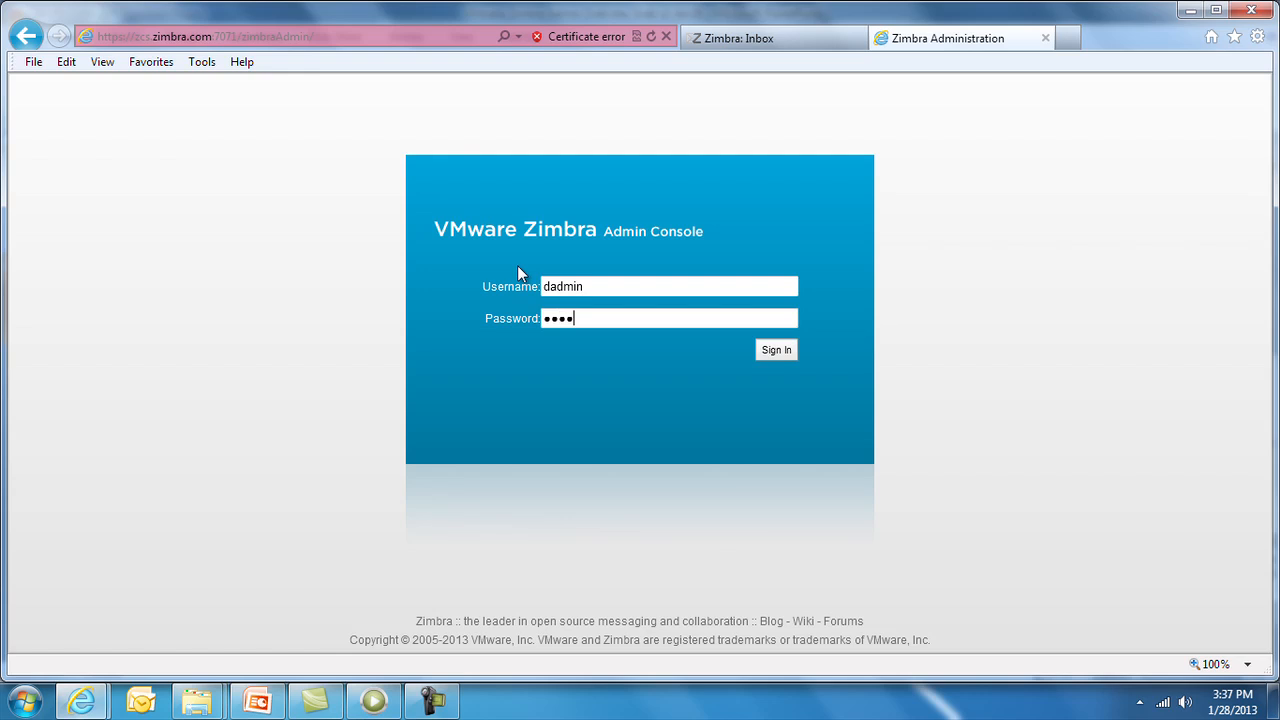
Step: Sign in as delegated admin dadmin, reaching a Home dashboard limited to Manage and Search
click(776, 350)
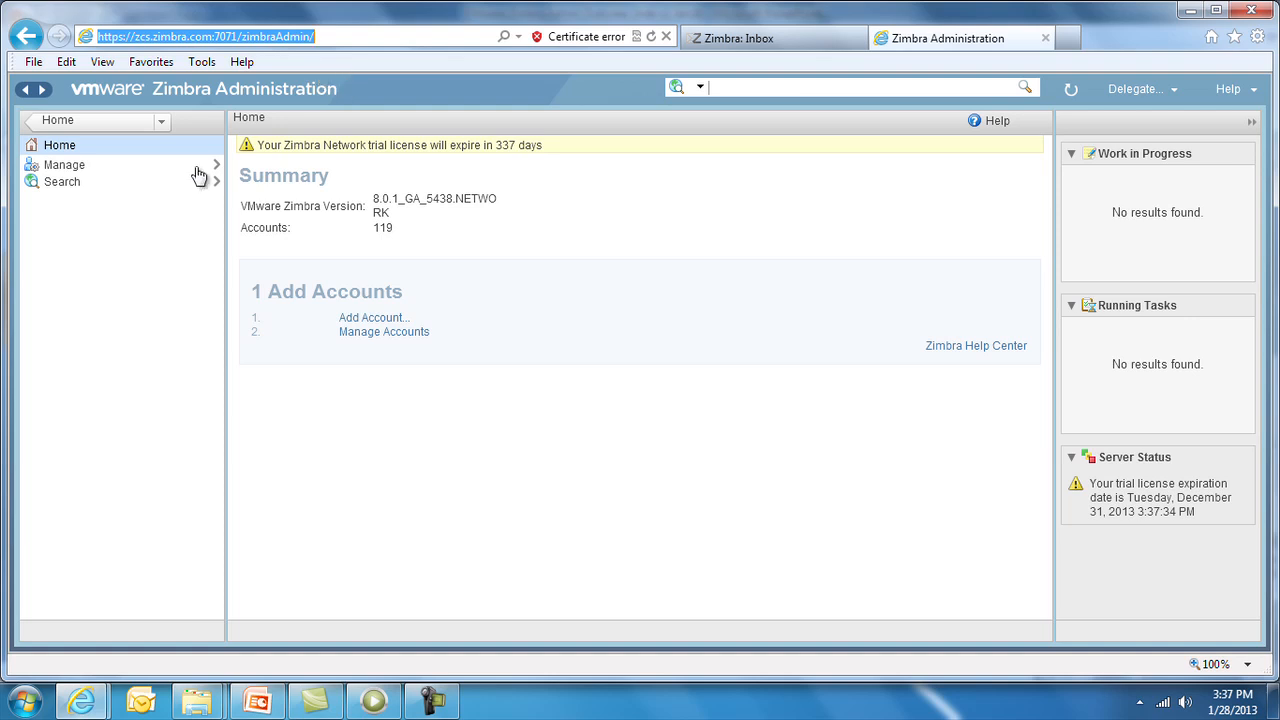
mouse_move(60, 136)
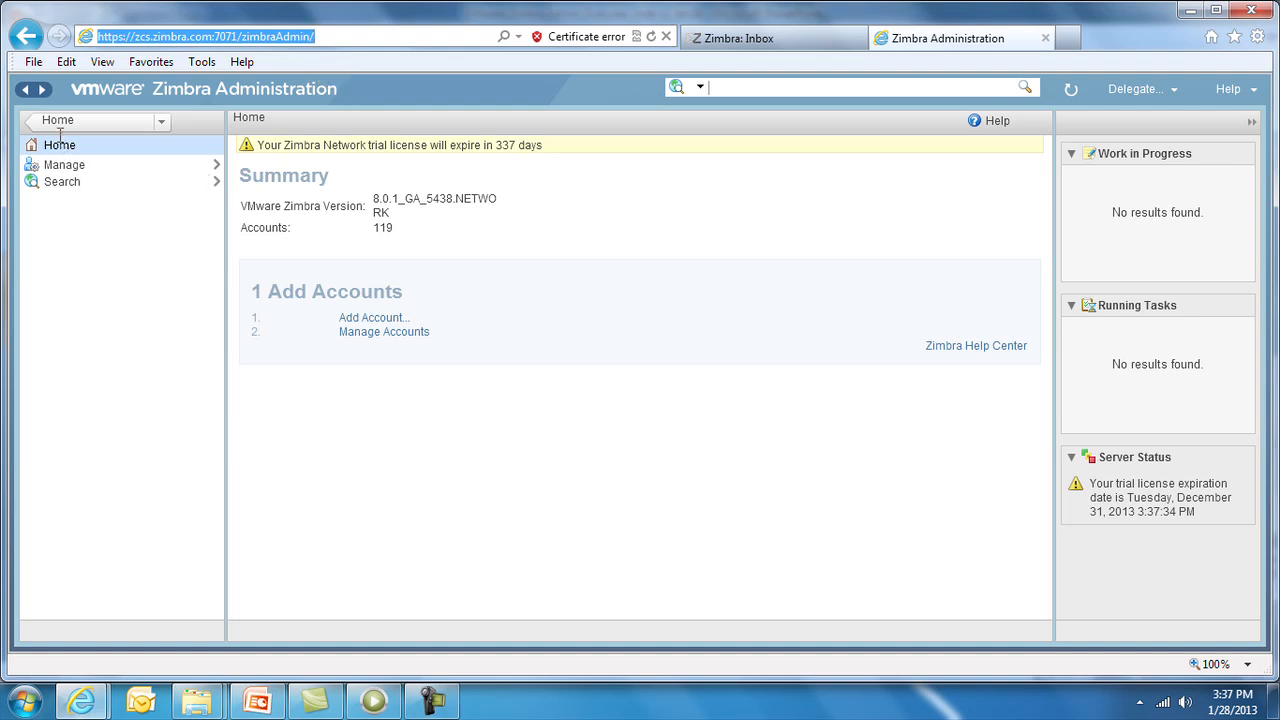
mouse_move(62, 190)
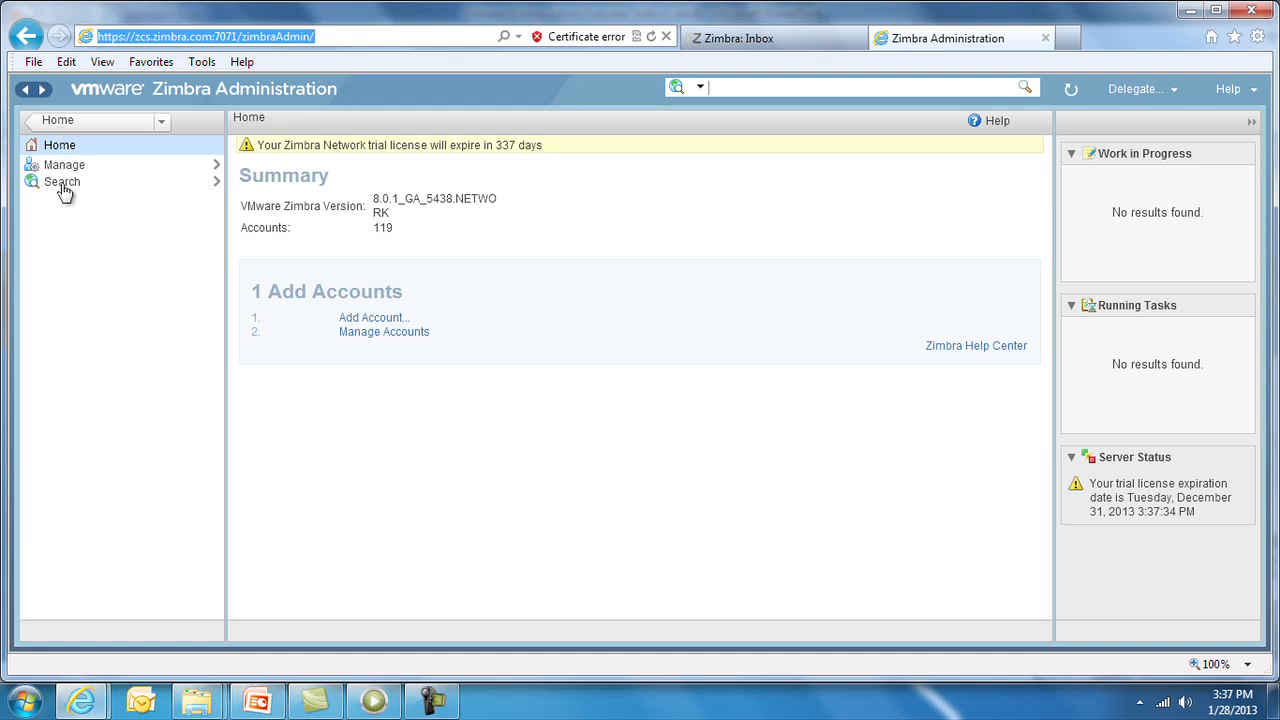
mouse_move(596, 184)
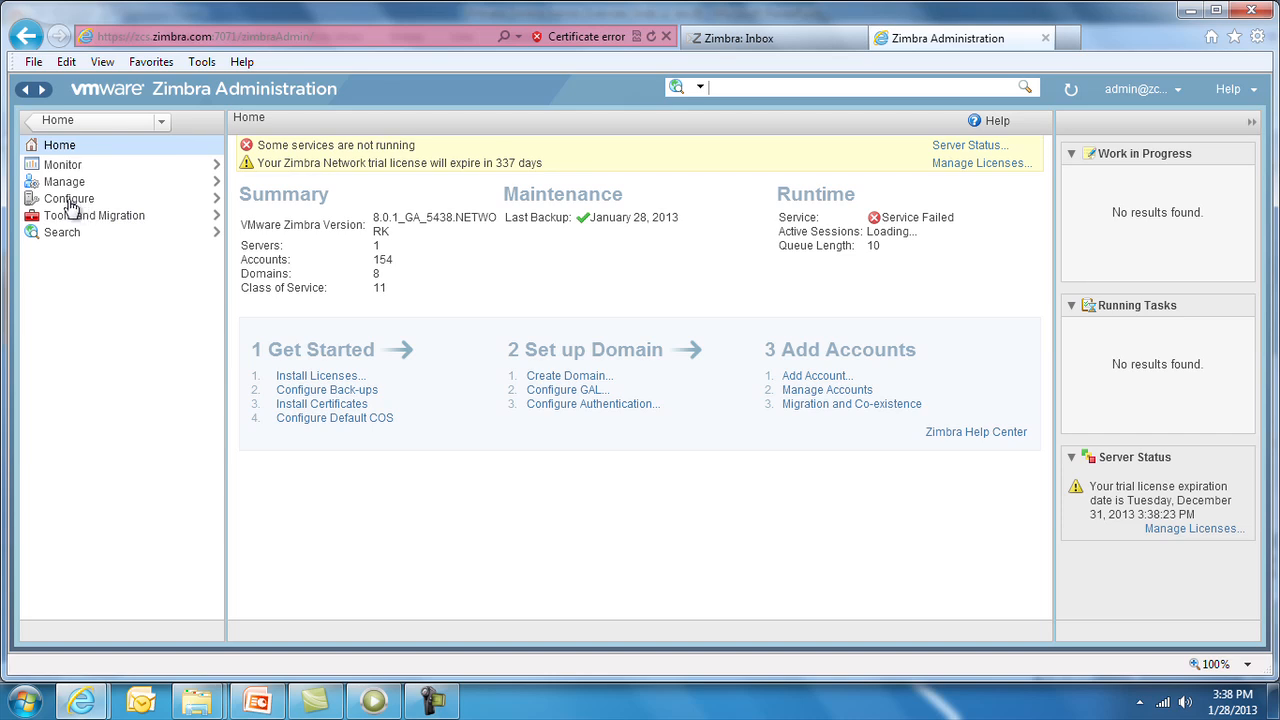
mouse_move(80, 228)
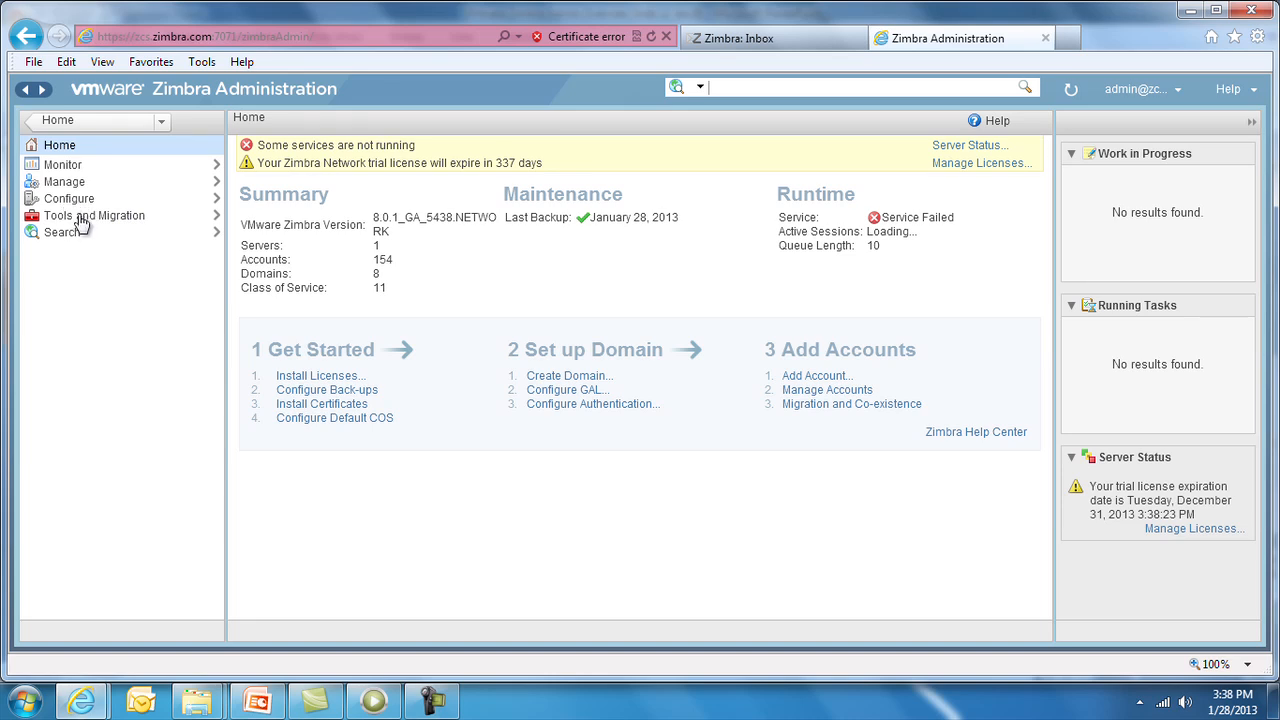
Step: As full admin, show the Tools and Migration downloads page with migration wizards and connectors
click(92, 216)
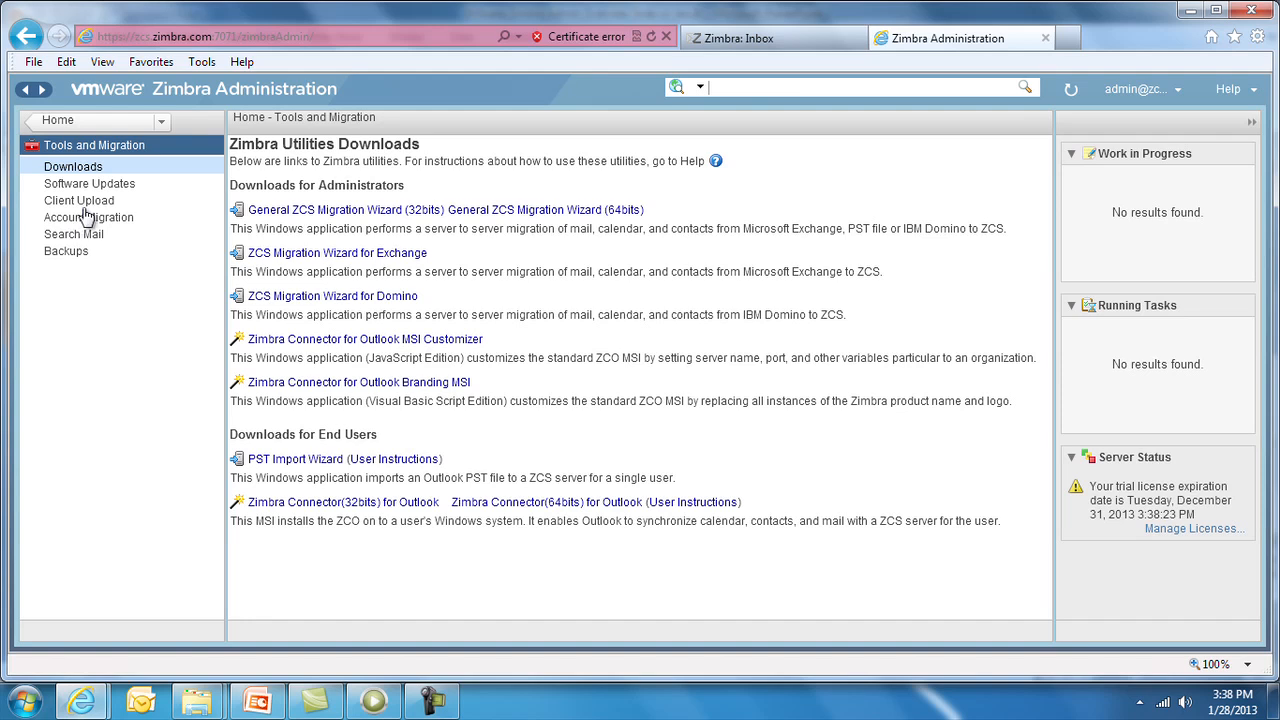
mouse_move(344, 210)
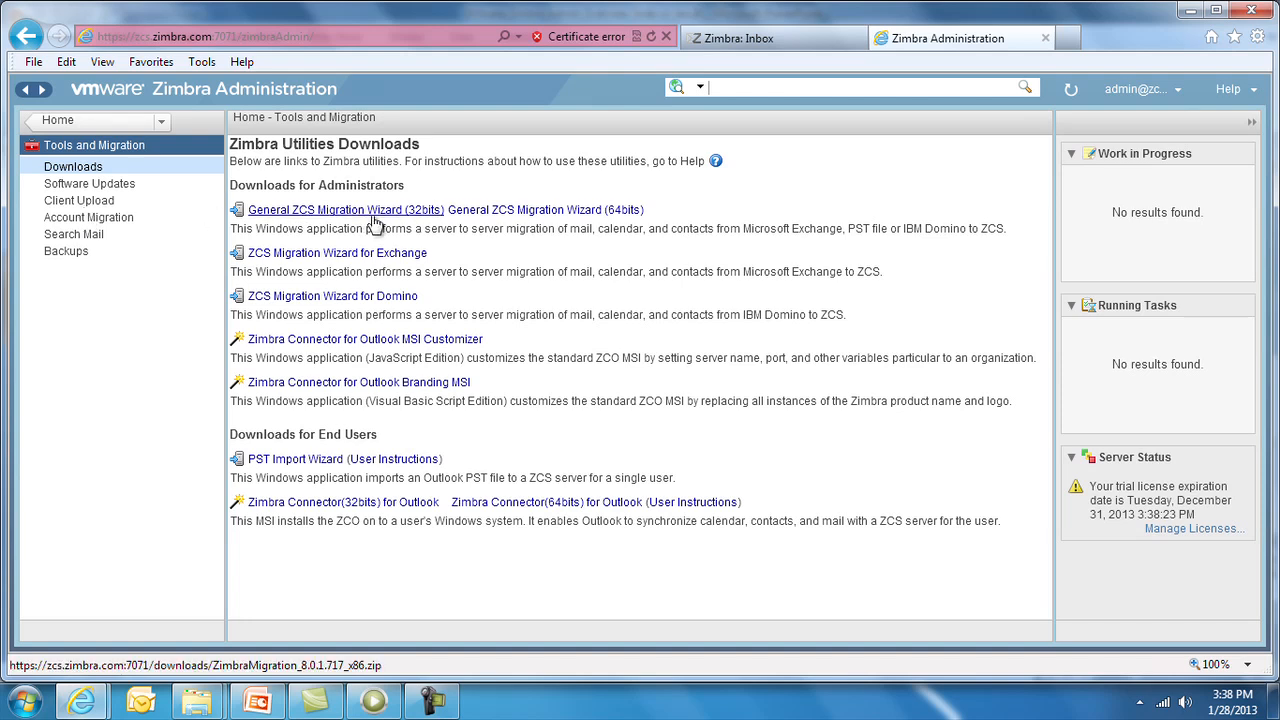
mouse_move(68, 252)
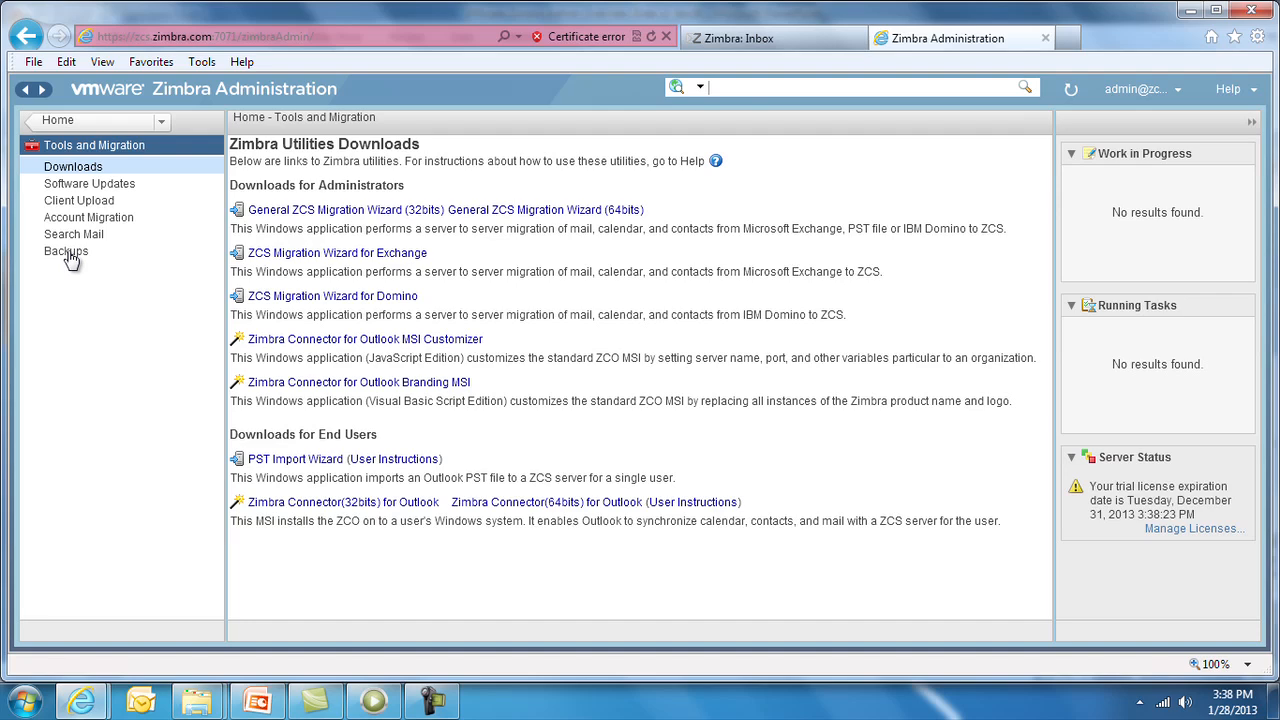
Step: Show the Backups list of completed daily incrementals to /opt/zimbra/backup and its gear actions menu
click(66, 252)
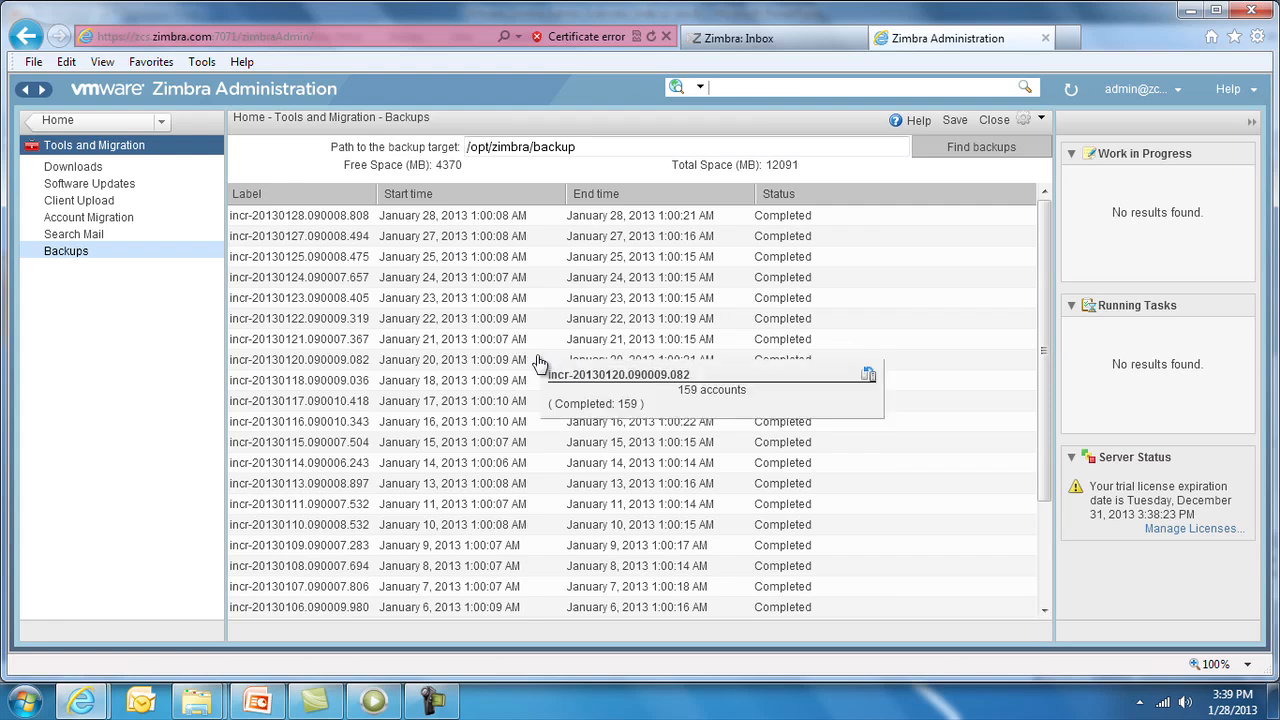
mouse_move(448, 308)
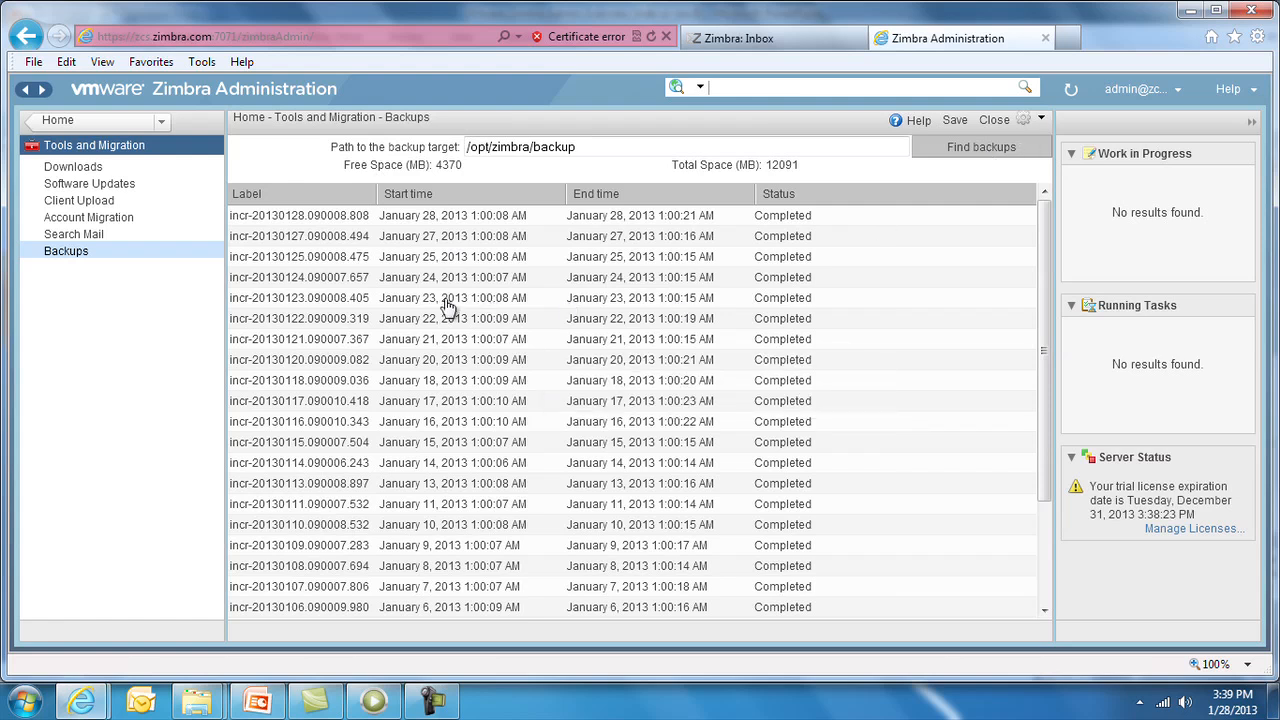
click(1040, 120)
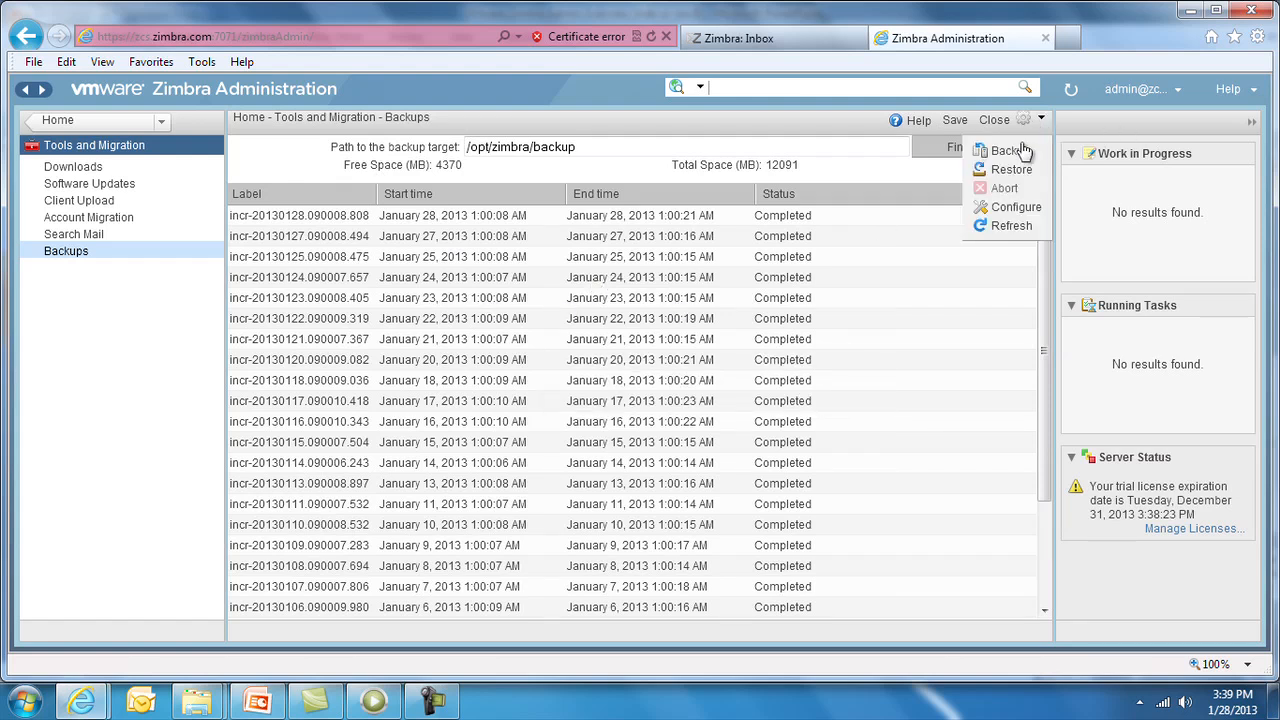
Step: Launch the Mailbox Restore Wizard from the gear menu's Restore option, landing on Select Accounts
click(1012, 168)
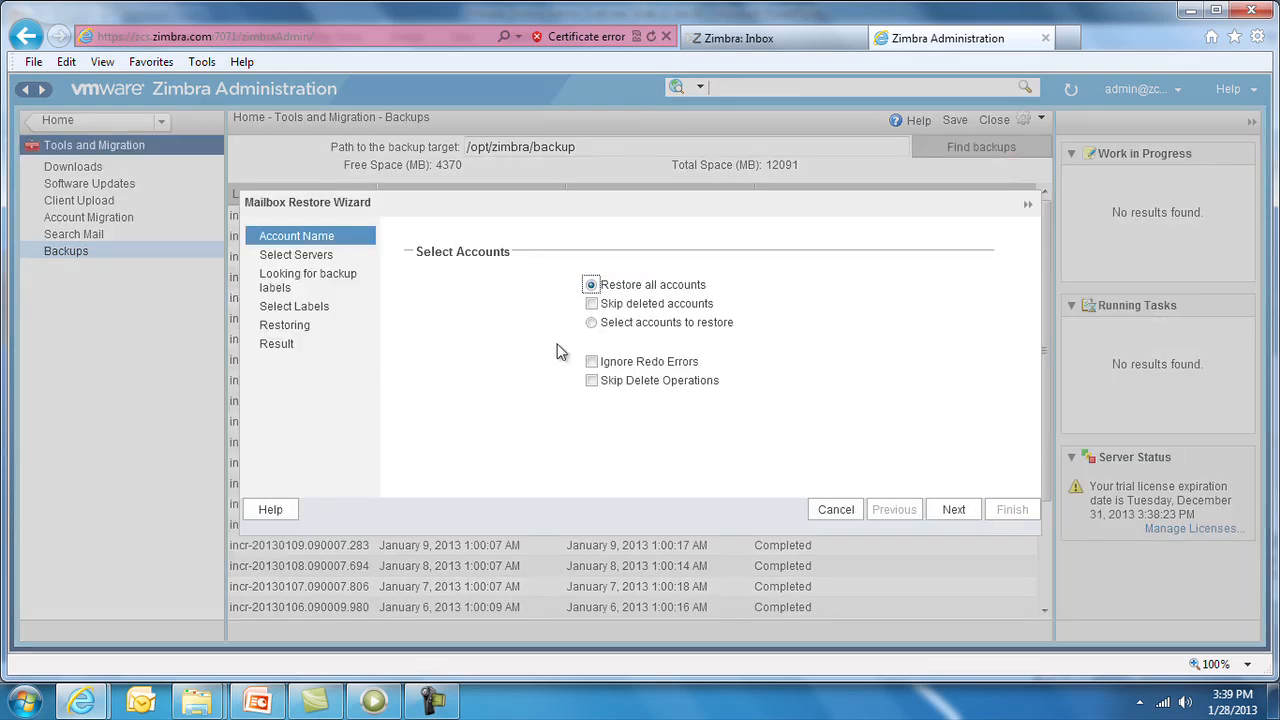
mouse_move(556, 356)
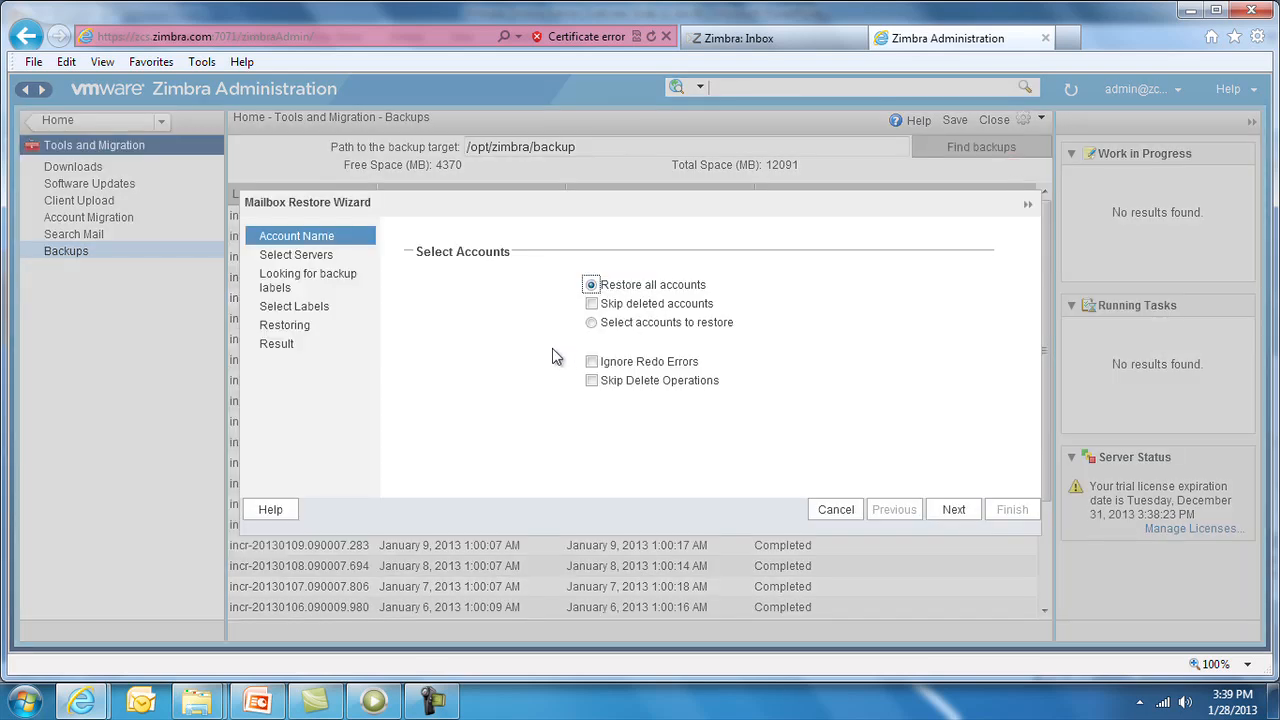